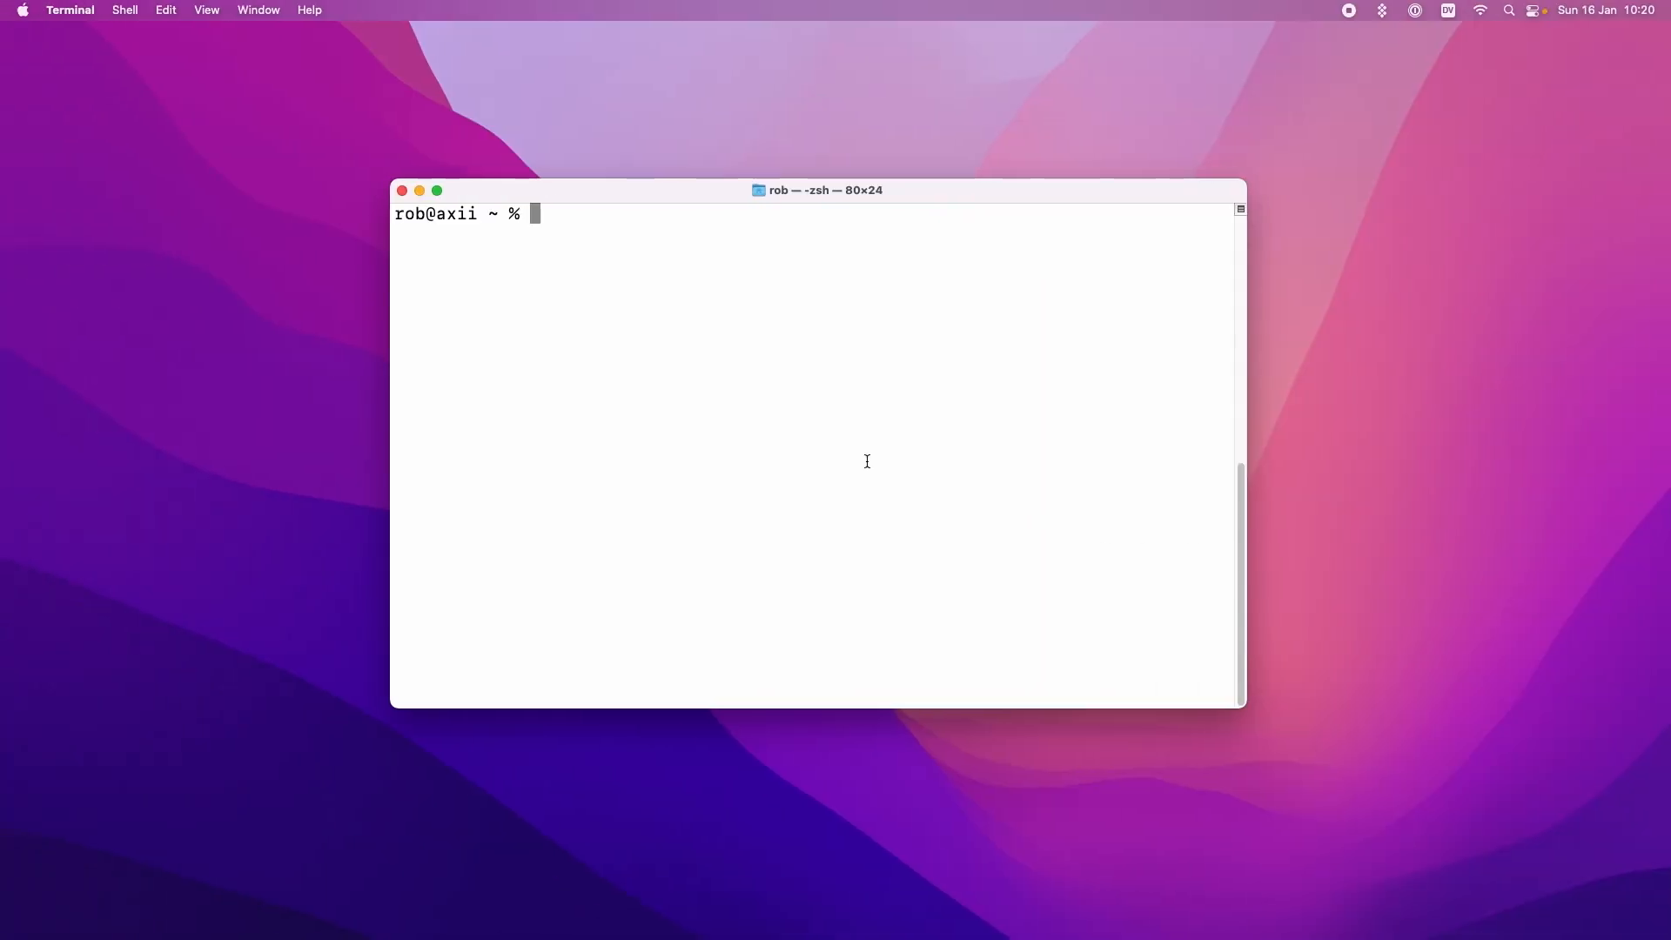
# Step: Install Fluid with 'brew install fluid' and confirm opening the downloaded app
pyautogui.write('br')
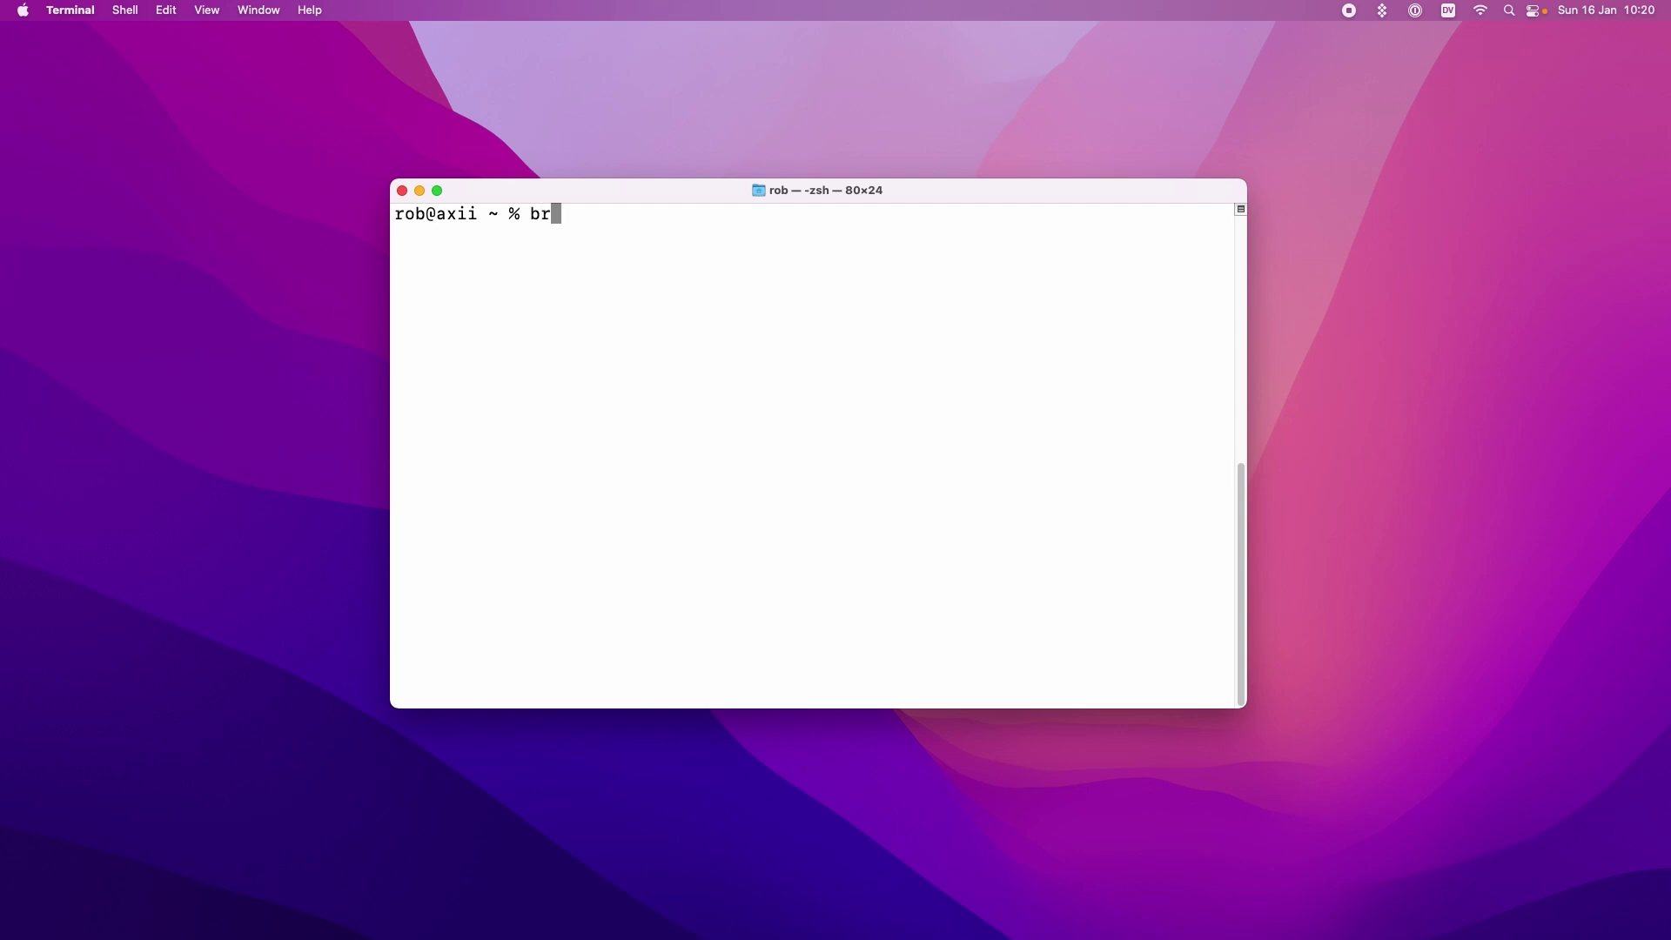
pyautogui.write('ew install f')
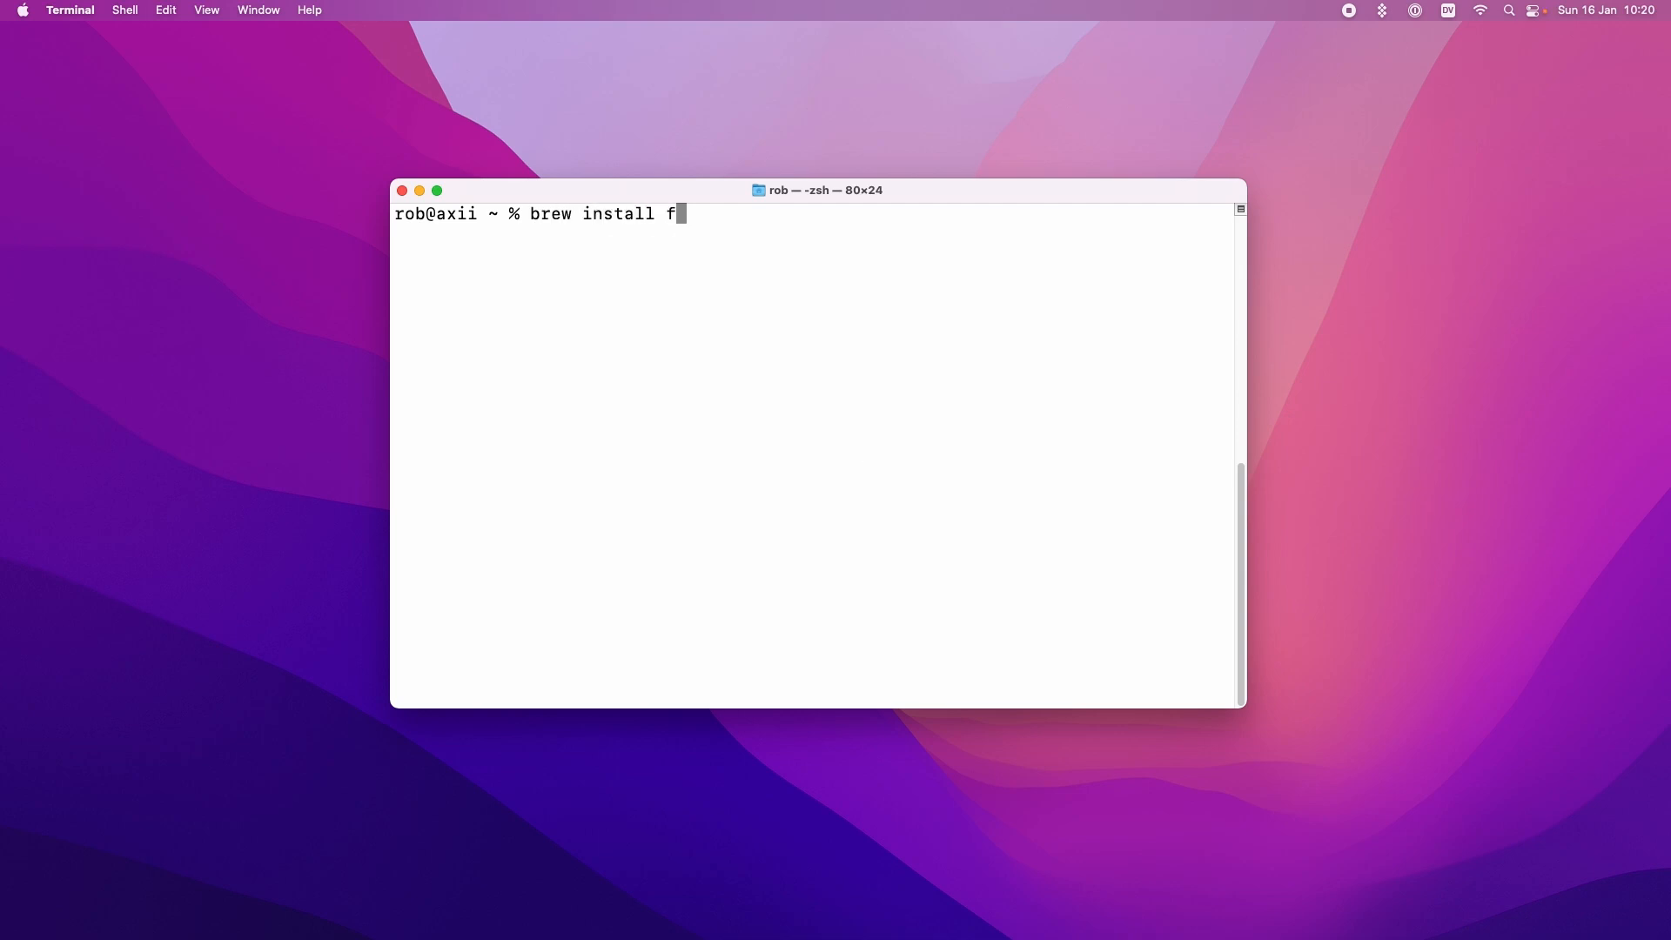
pyautogui.write('luid')
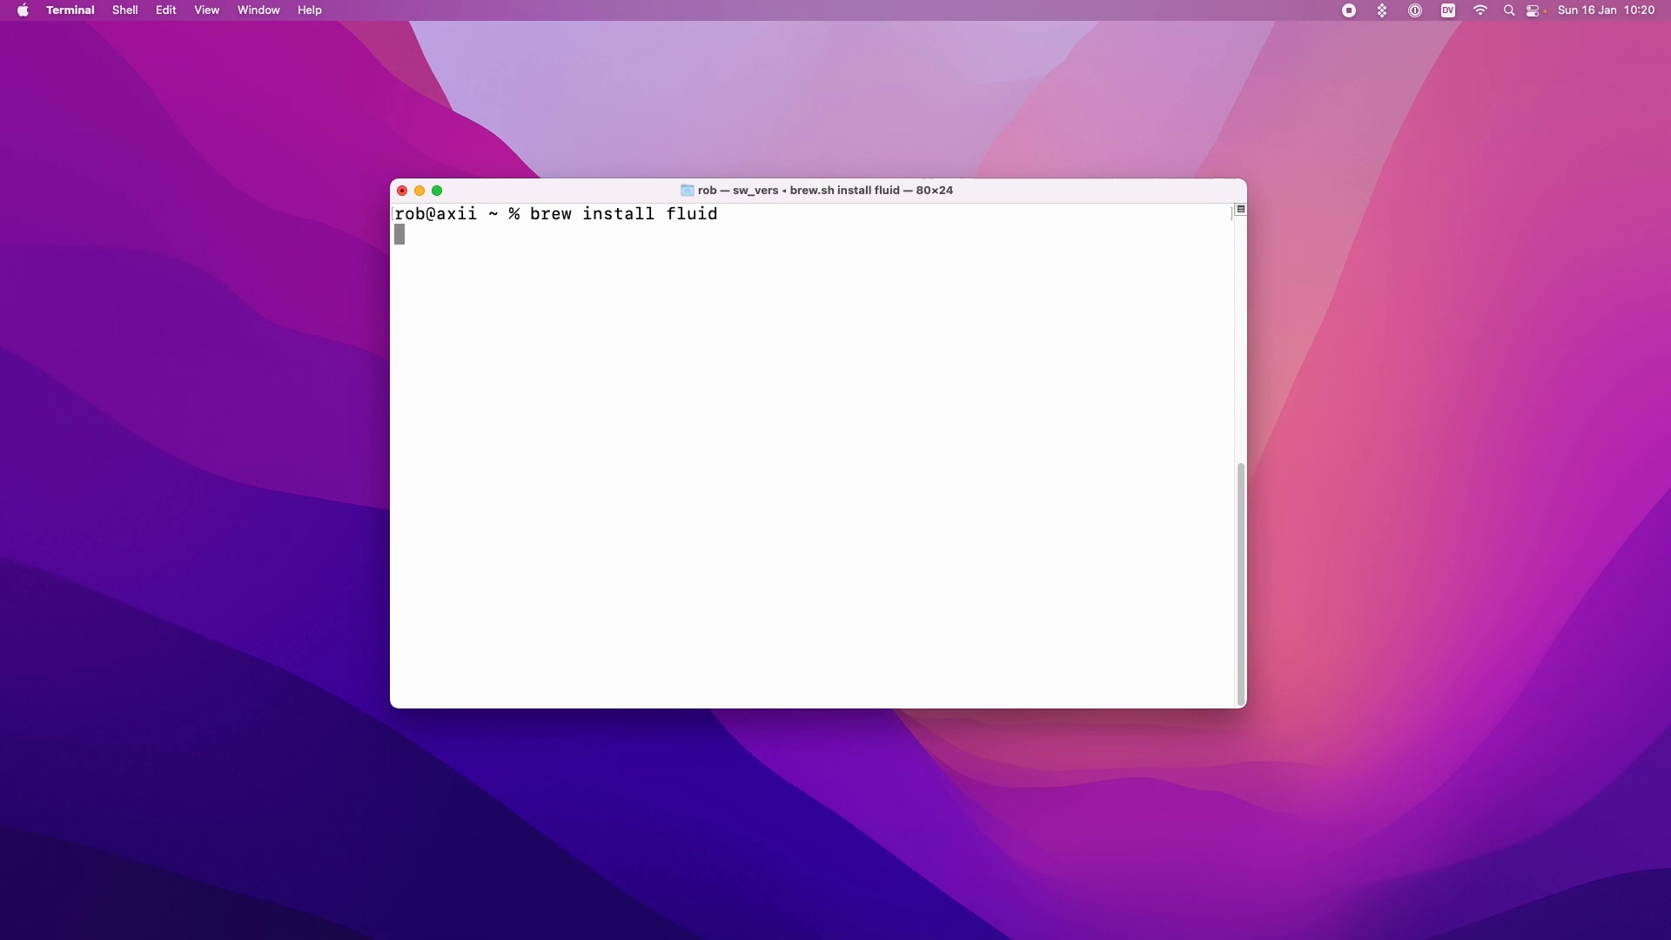
pyautogui.press('Return')
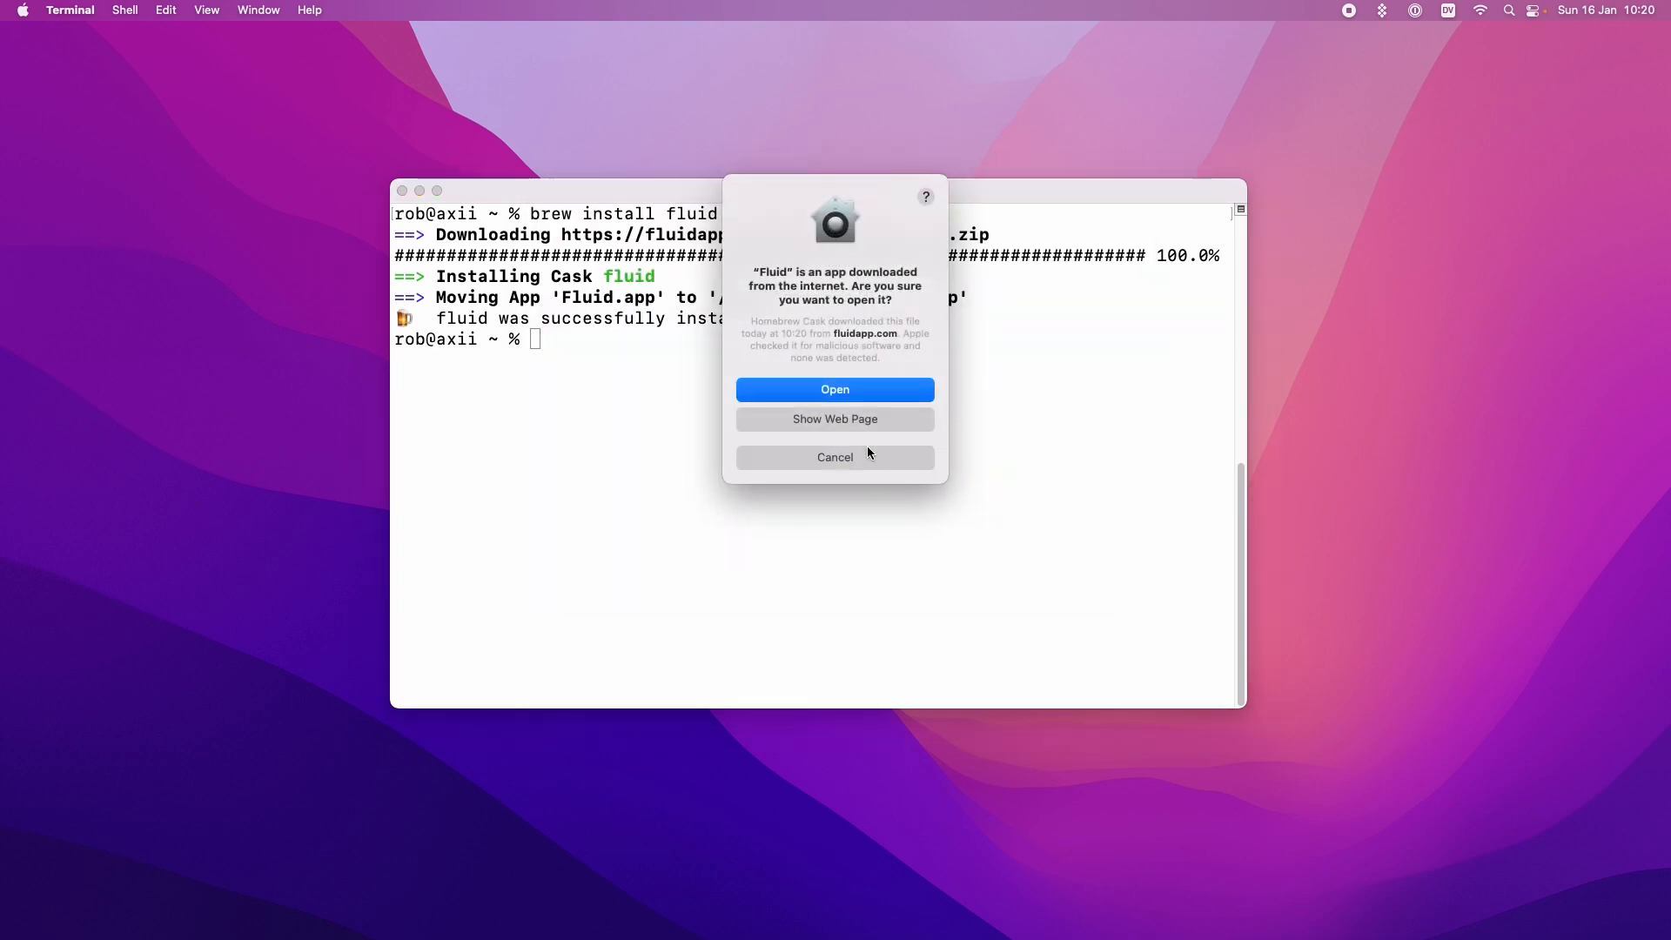
pyautogui.click(835, 389)
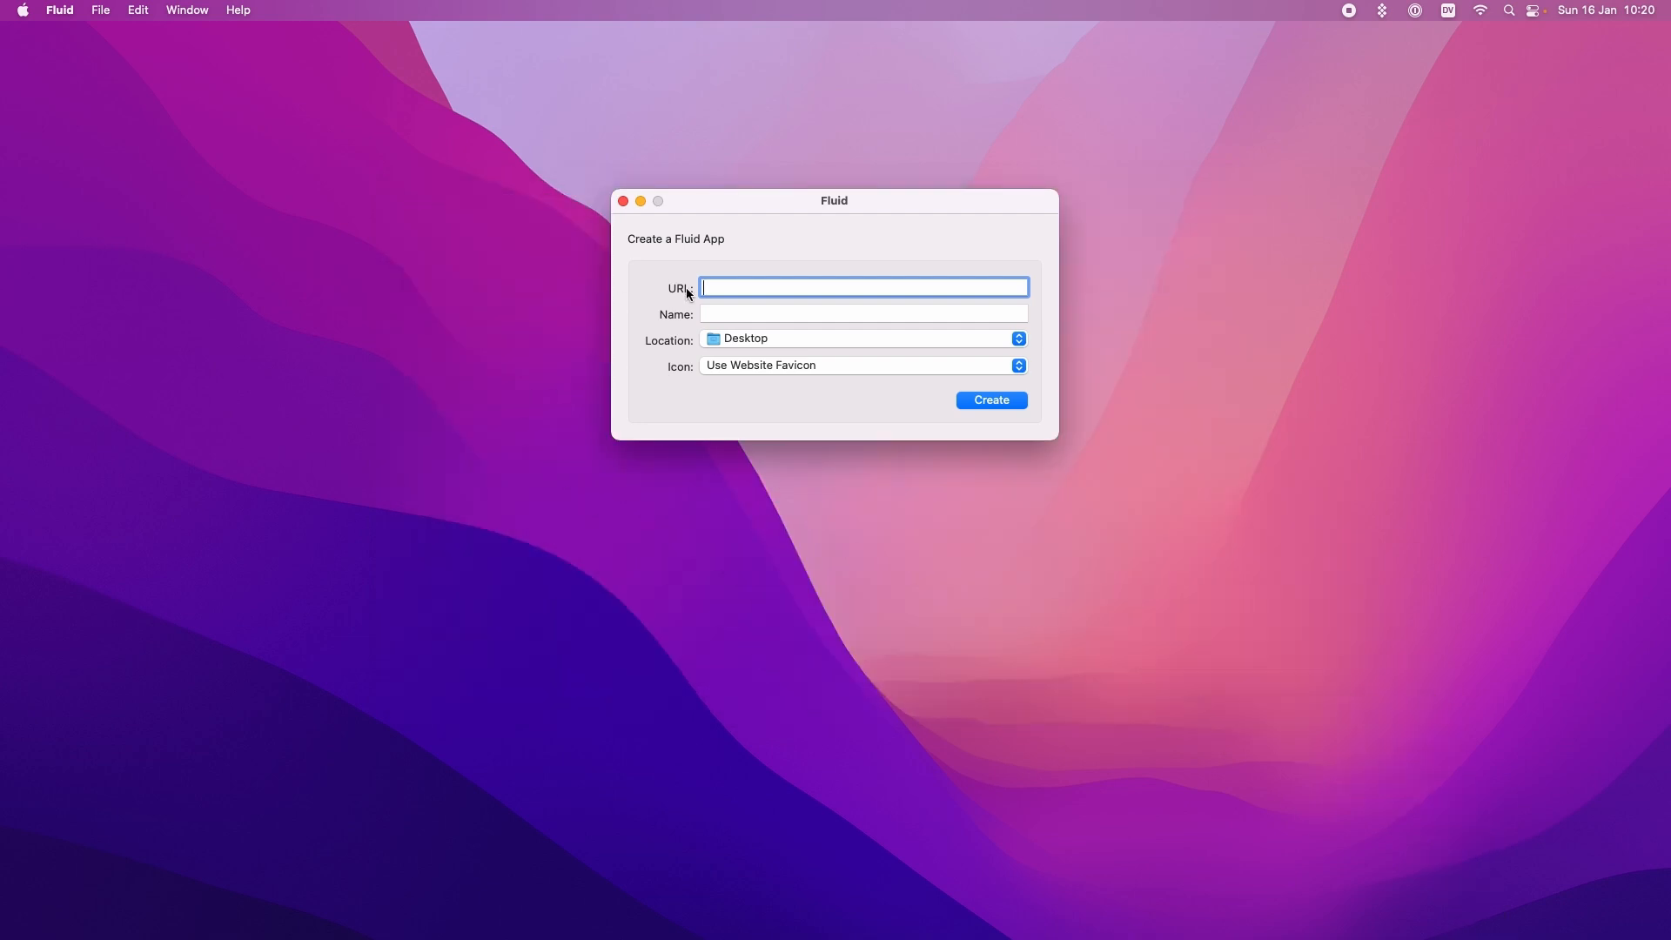
pyautogui.moveTo(834, 200); pyautogui.dragTo(764, 234)
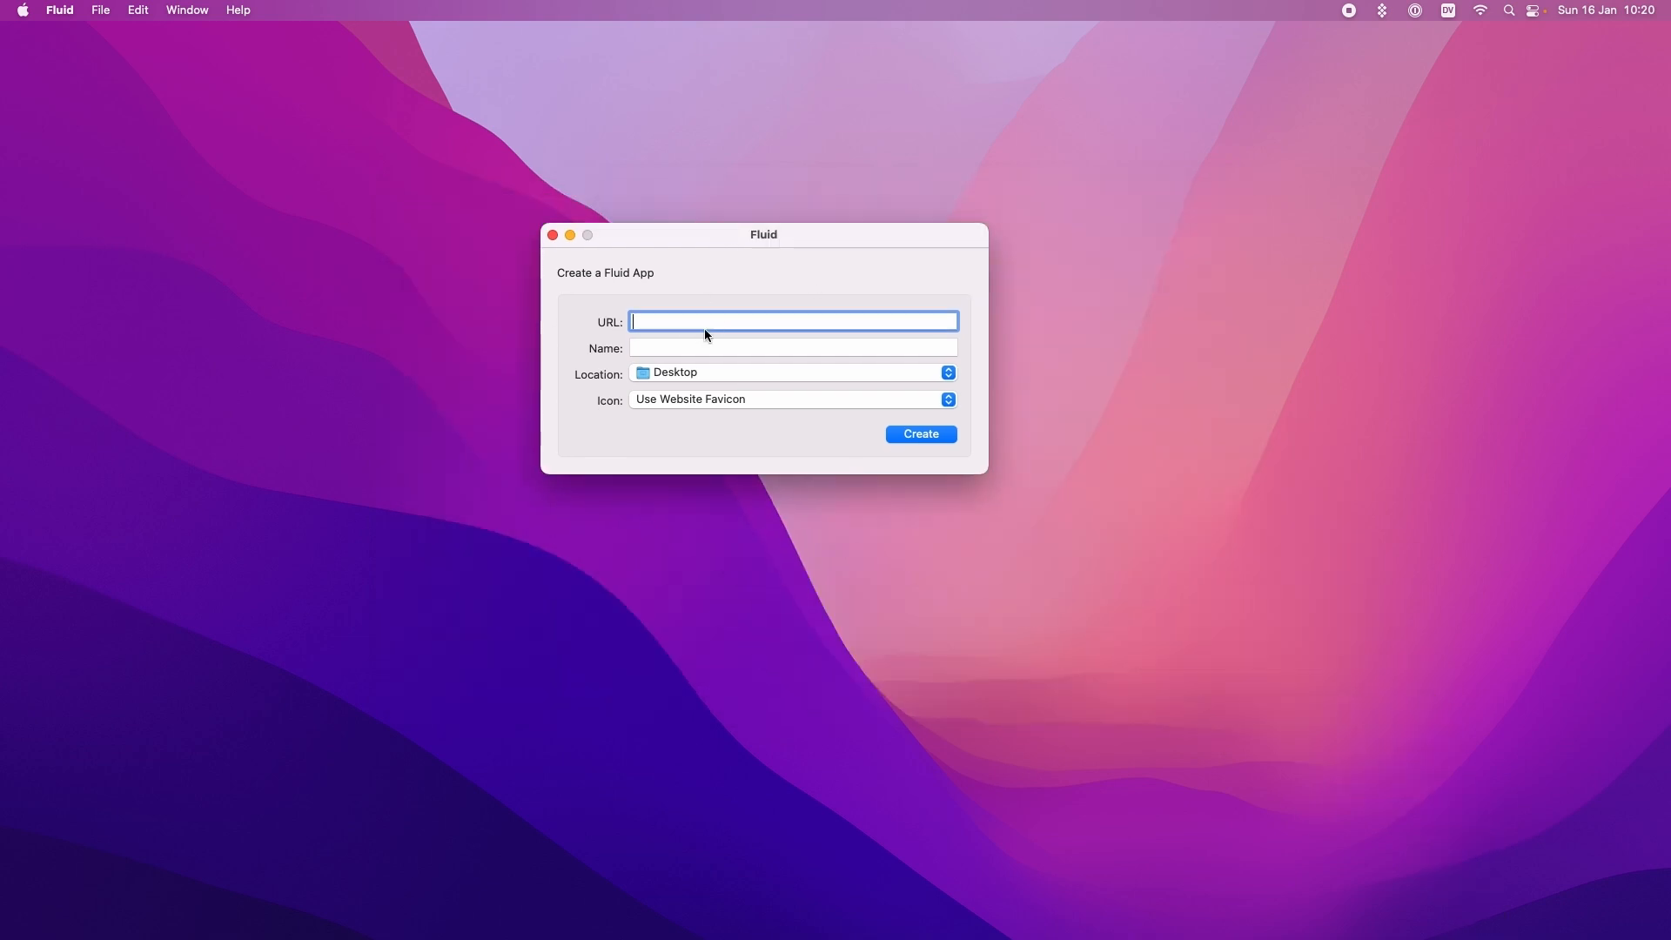
pyautogui.moveTo(713, 350)
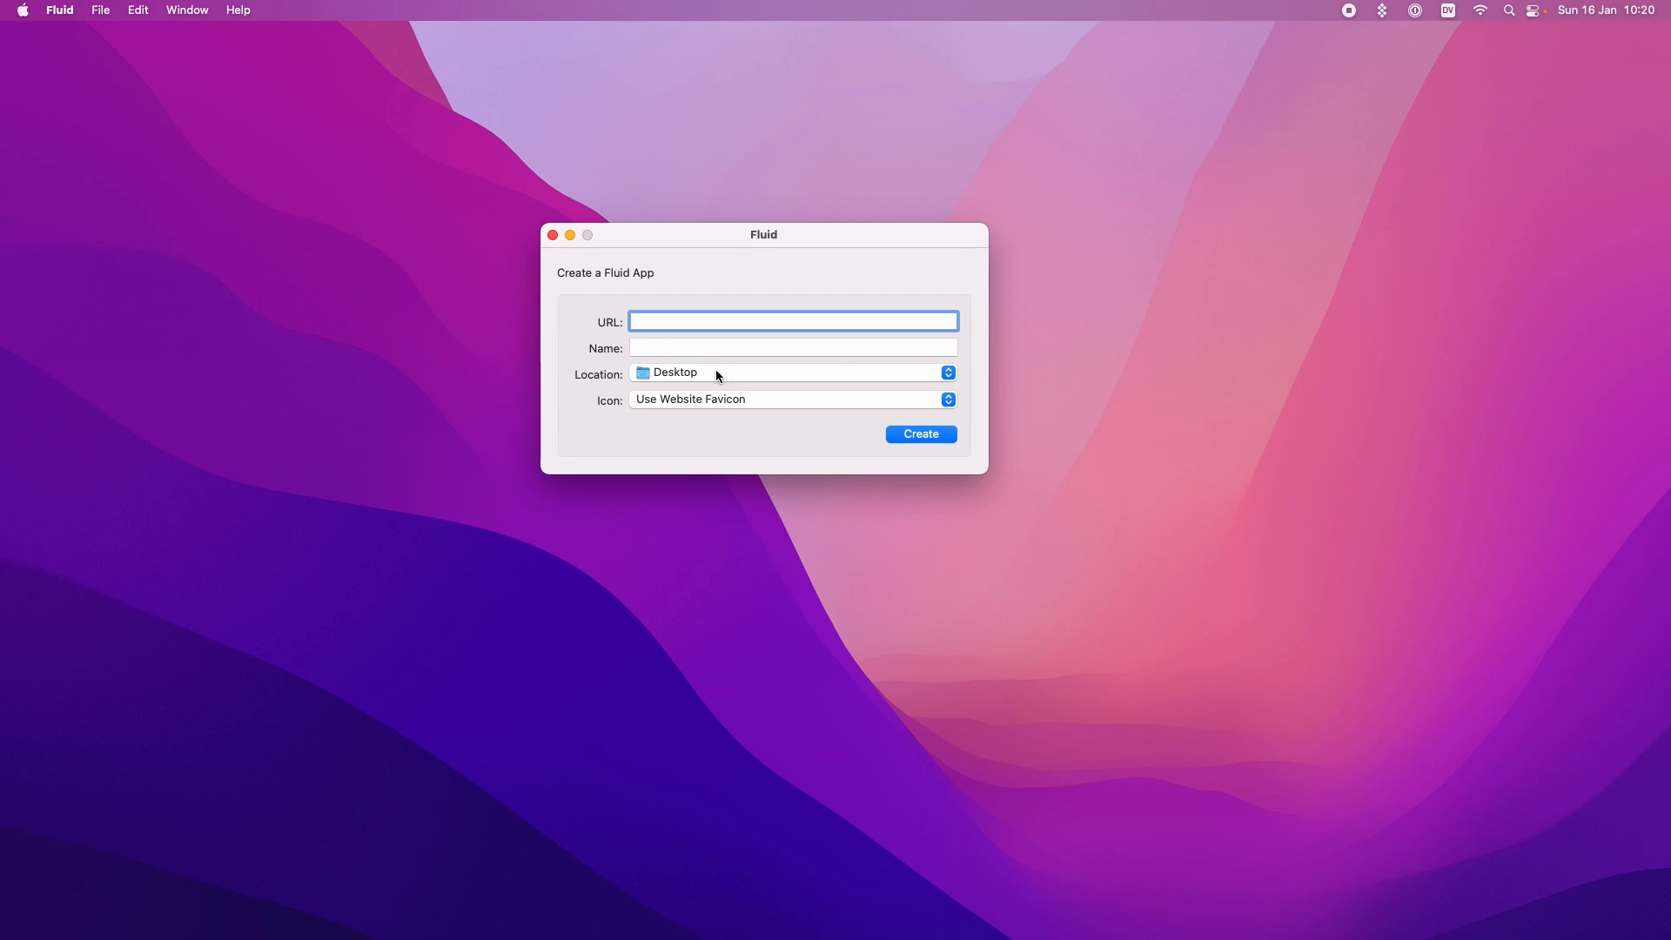
pyautogui.moveTo(683, 335)
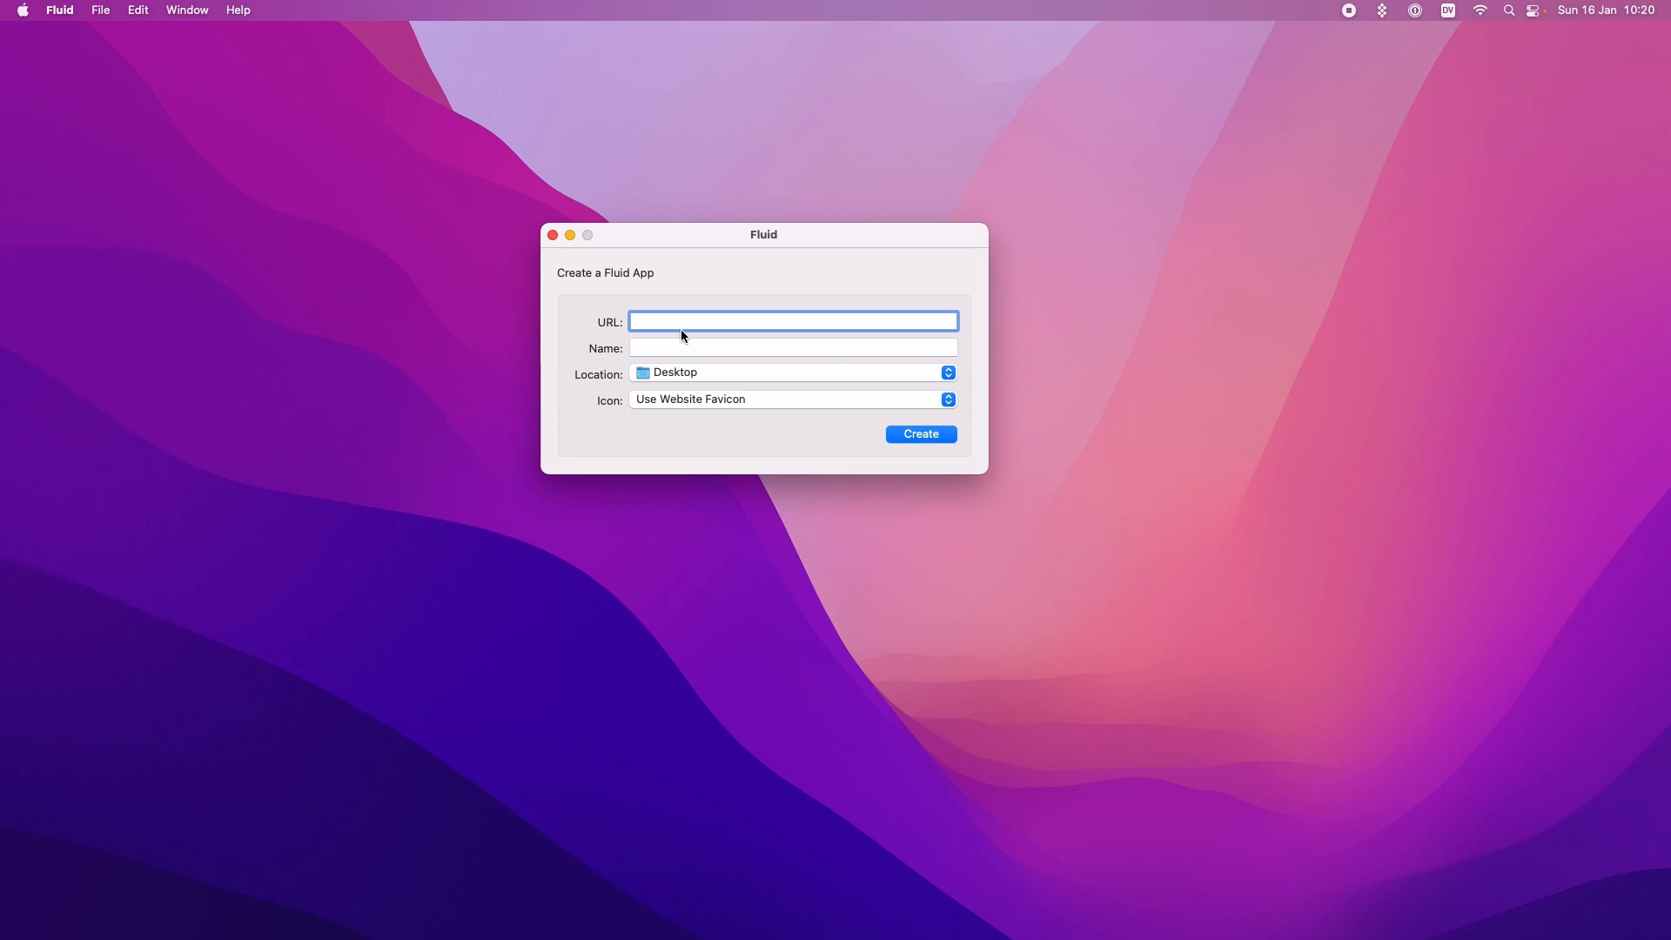
pyautogui.write('http:')
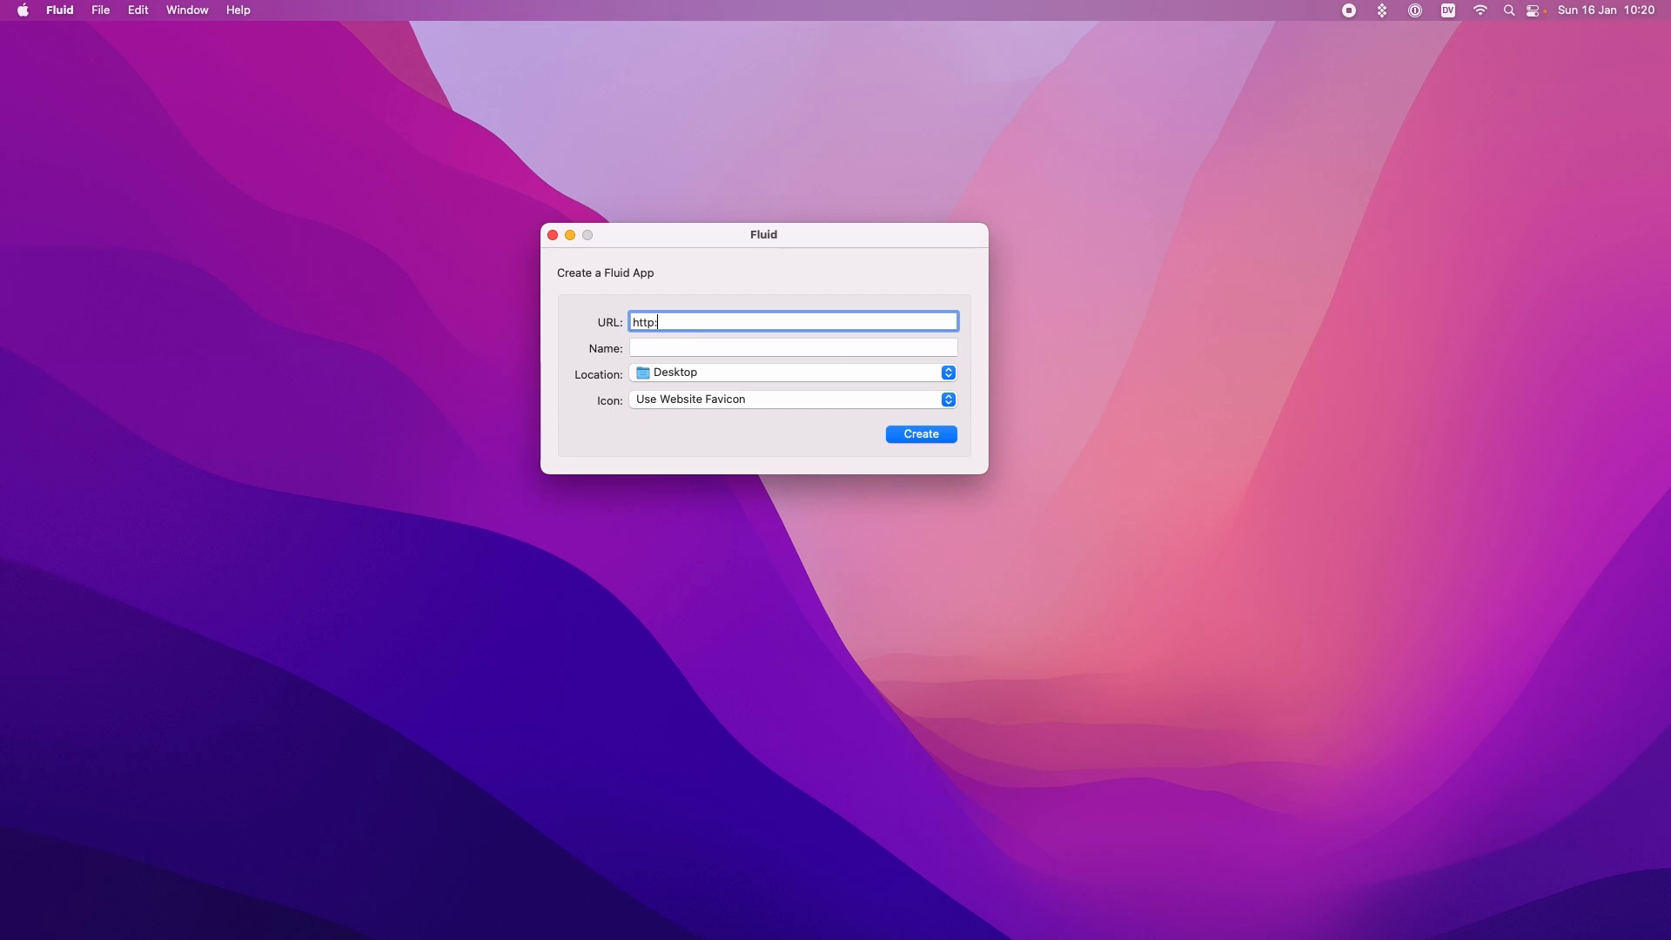
pyautogui.write('https://w')
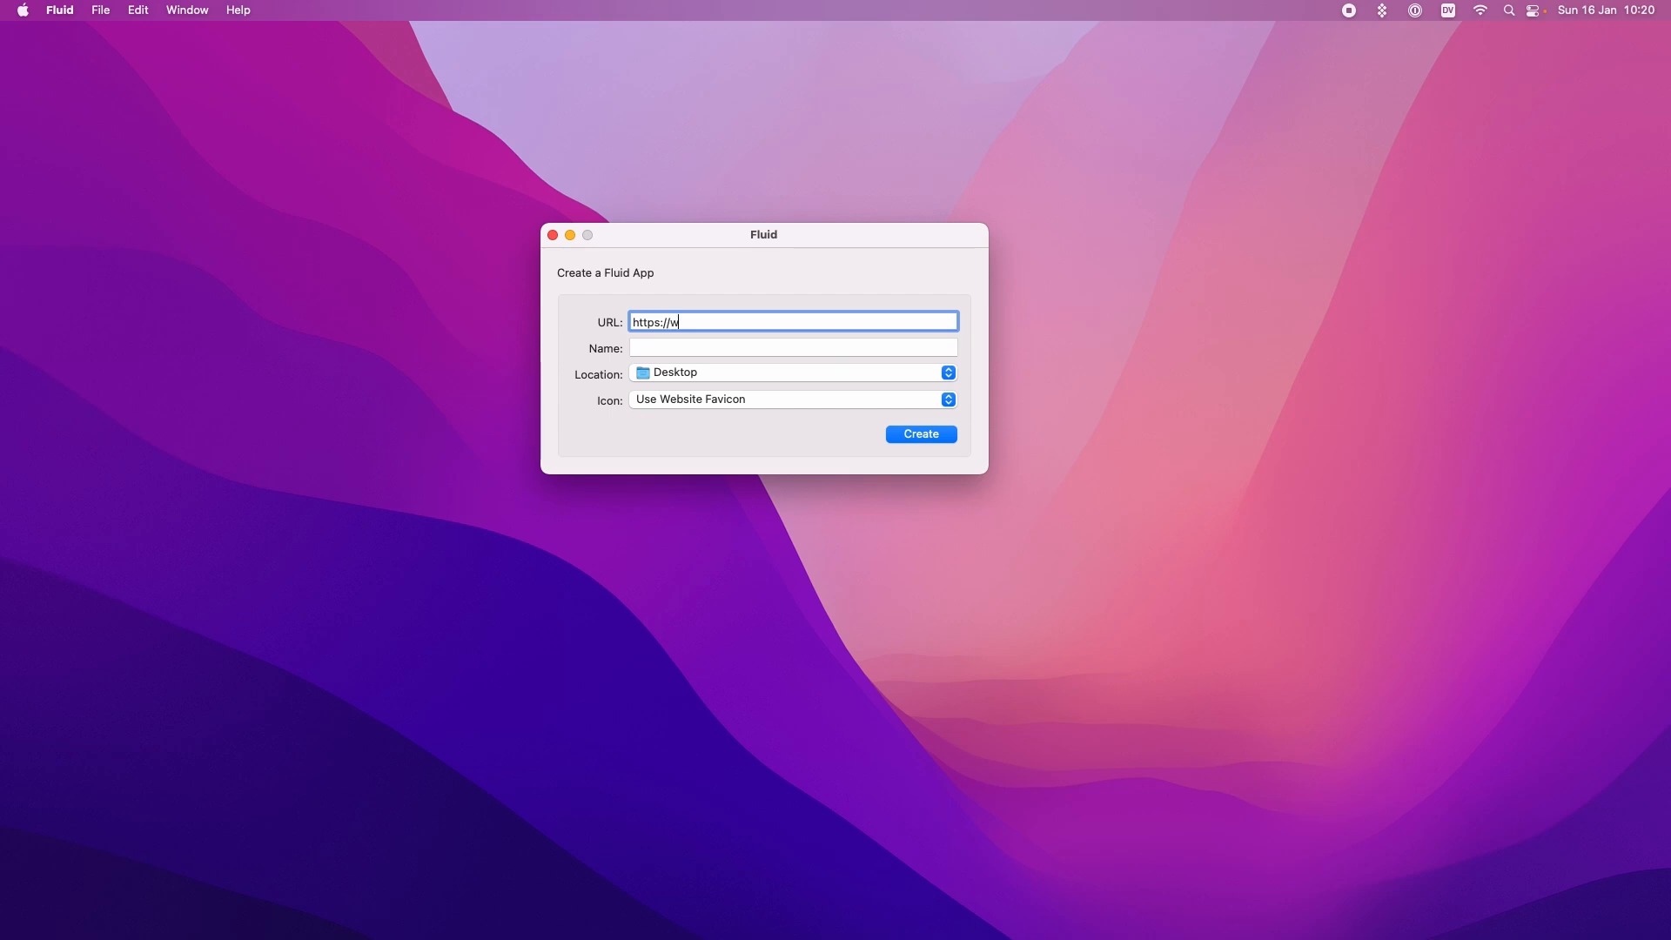
pyautogui.write('ww.netflix.com')
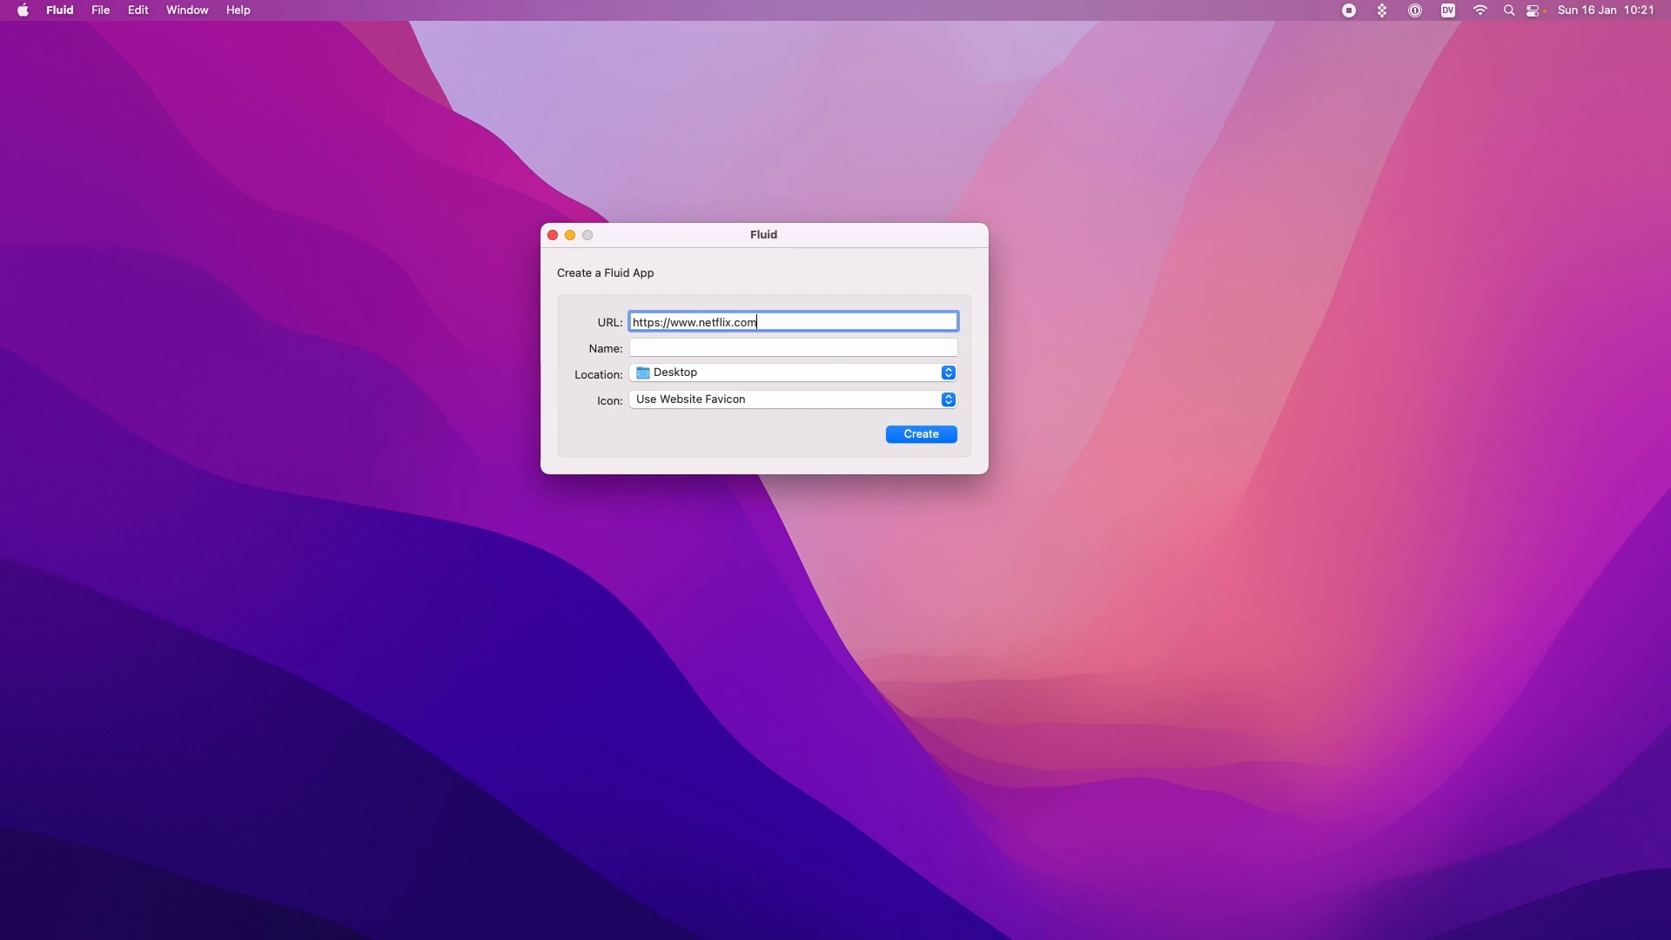
pyautogui.write('Netflix')
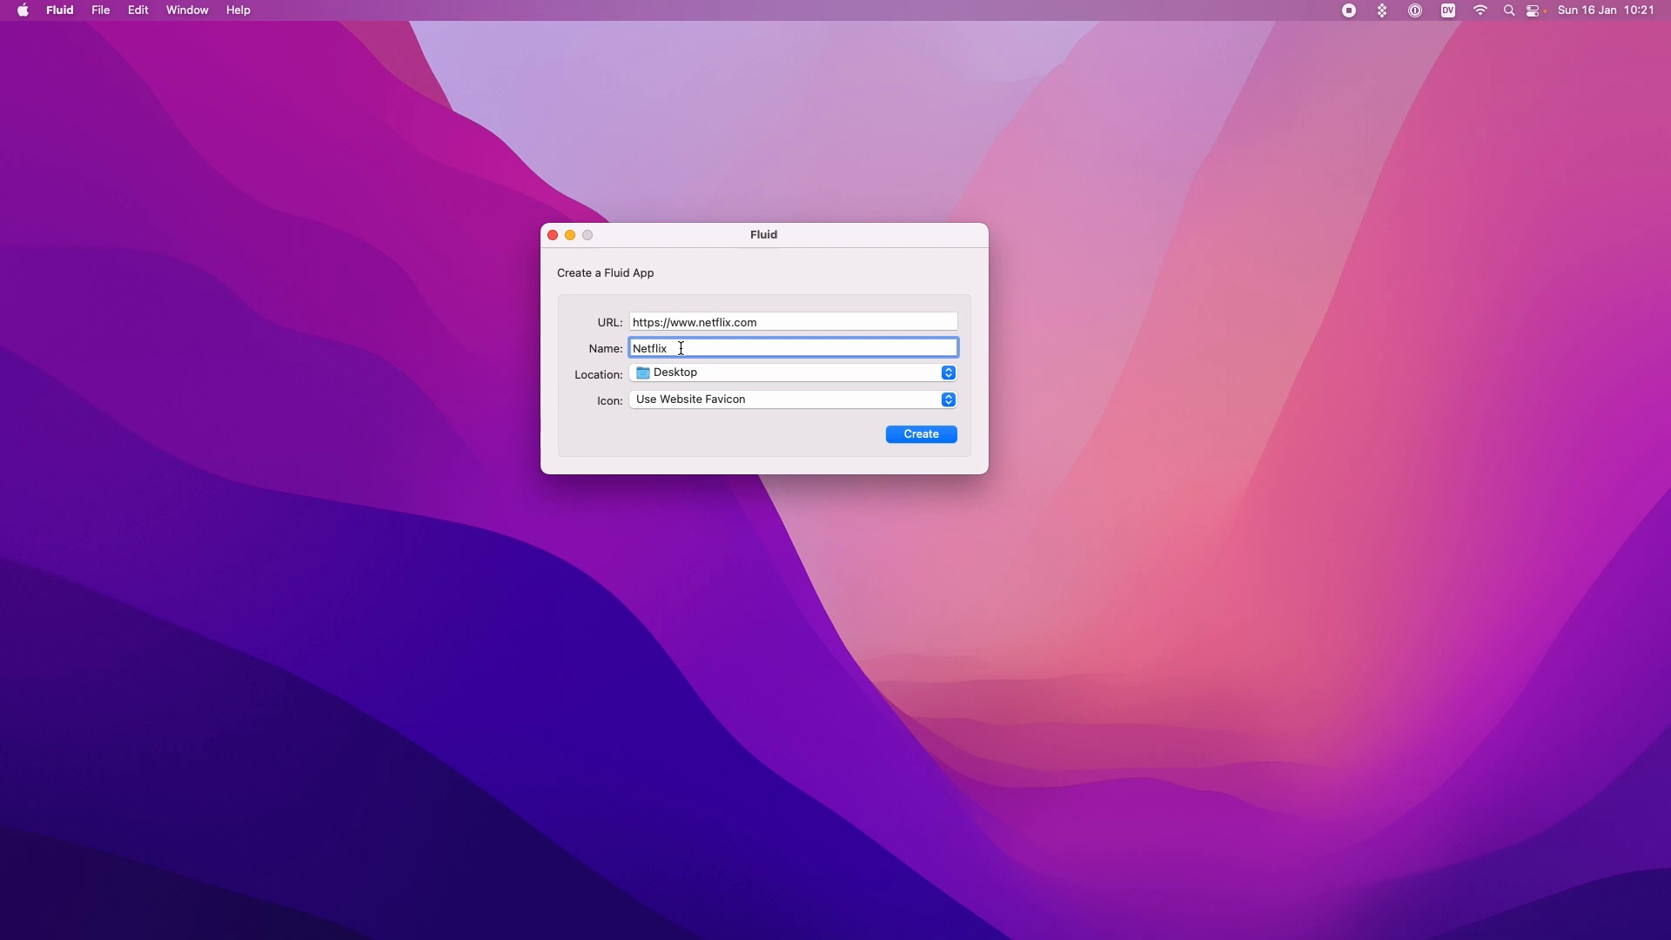
pyautogui.moveTo(702, 377)
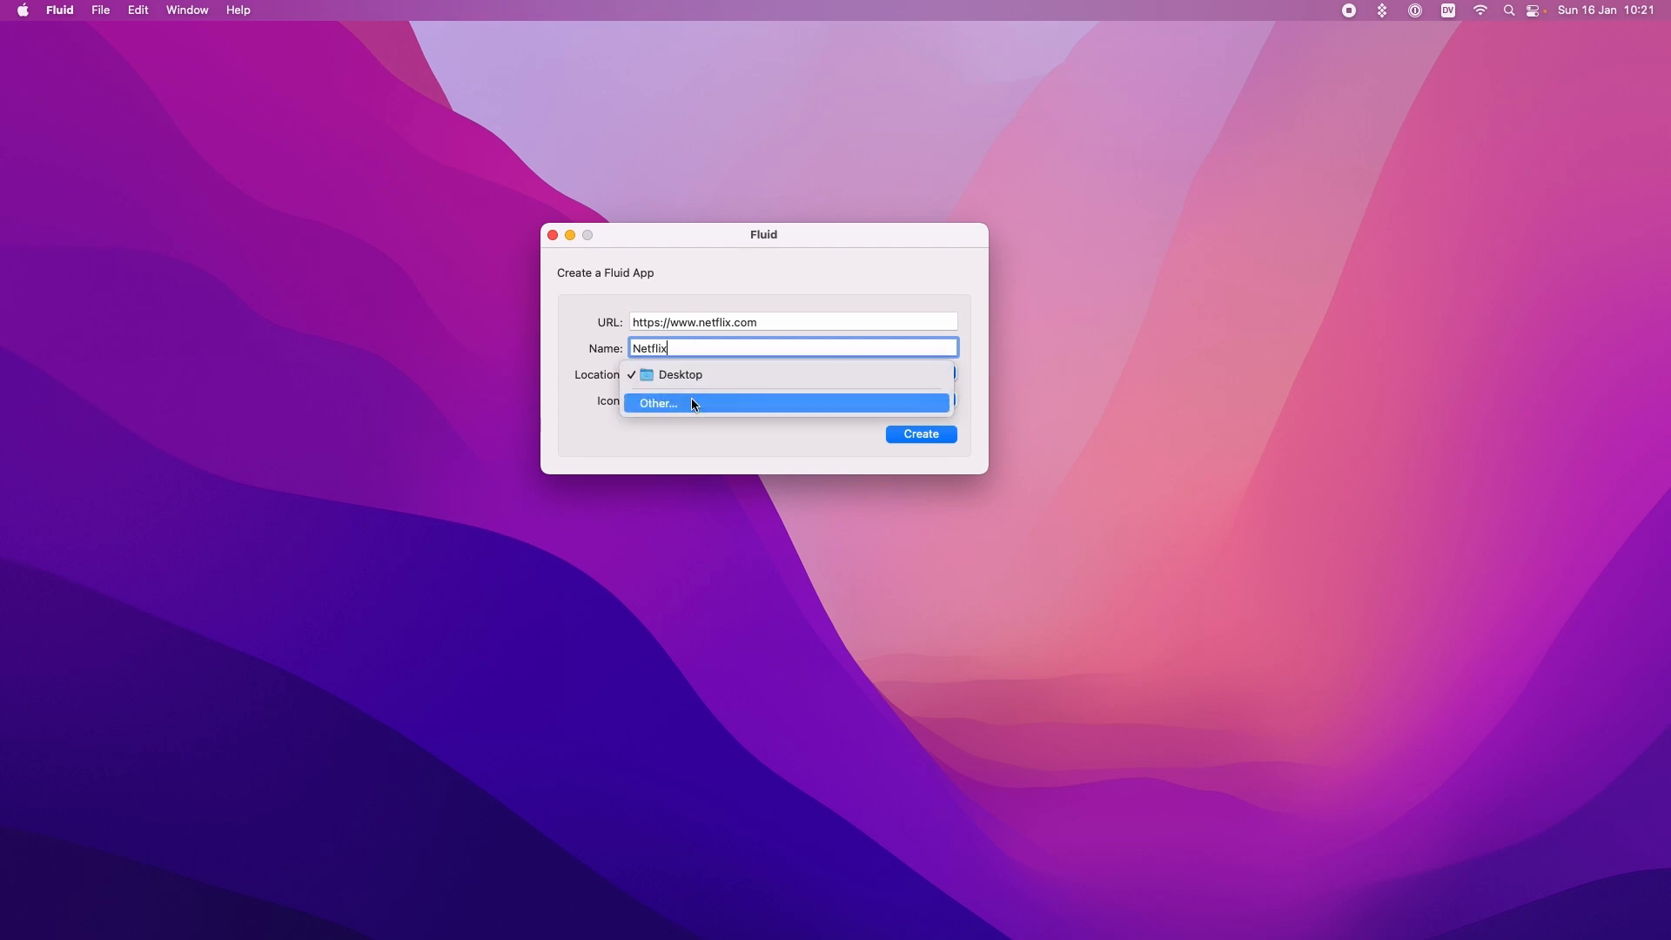
# Step: Save the Netflix app to a chosen folder, create it, and launch it
pyautogui.click(658, 403)
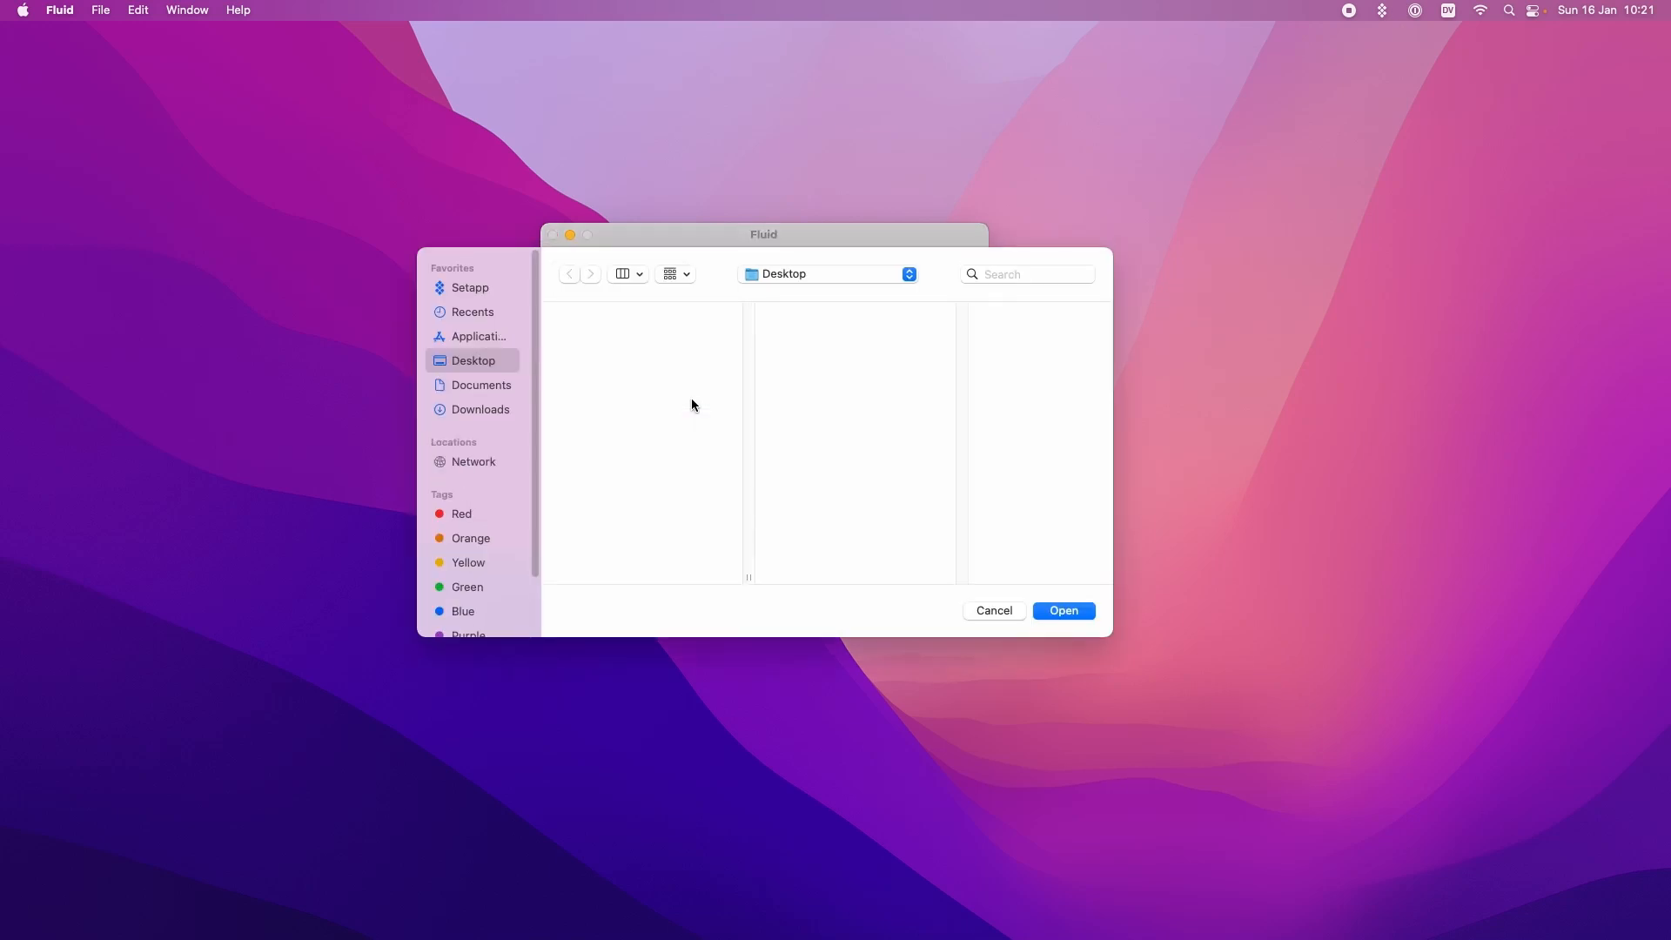
pyautogui.click(480, 336)
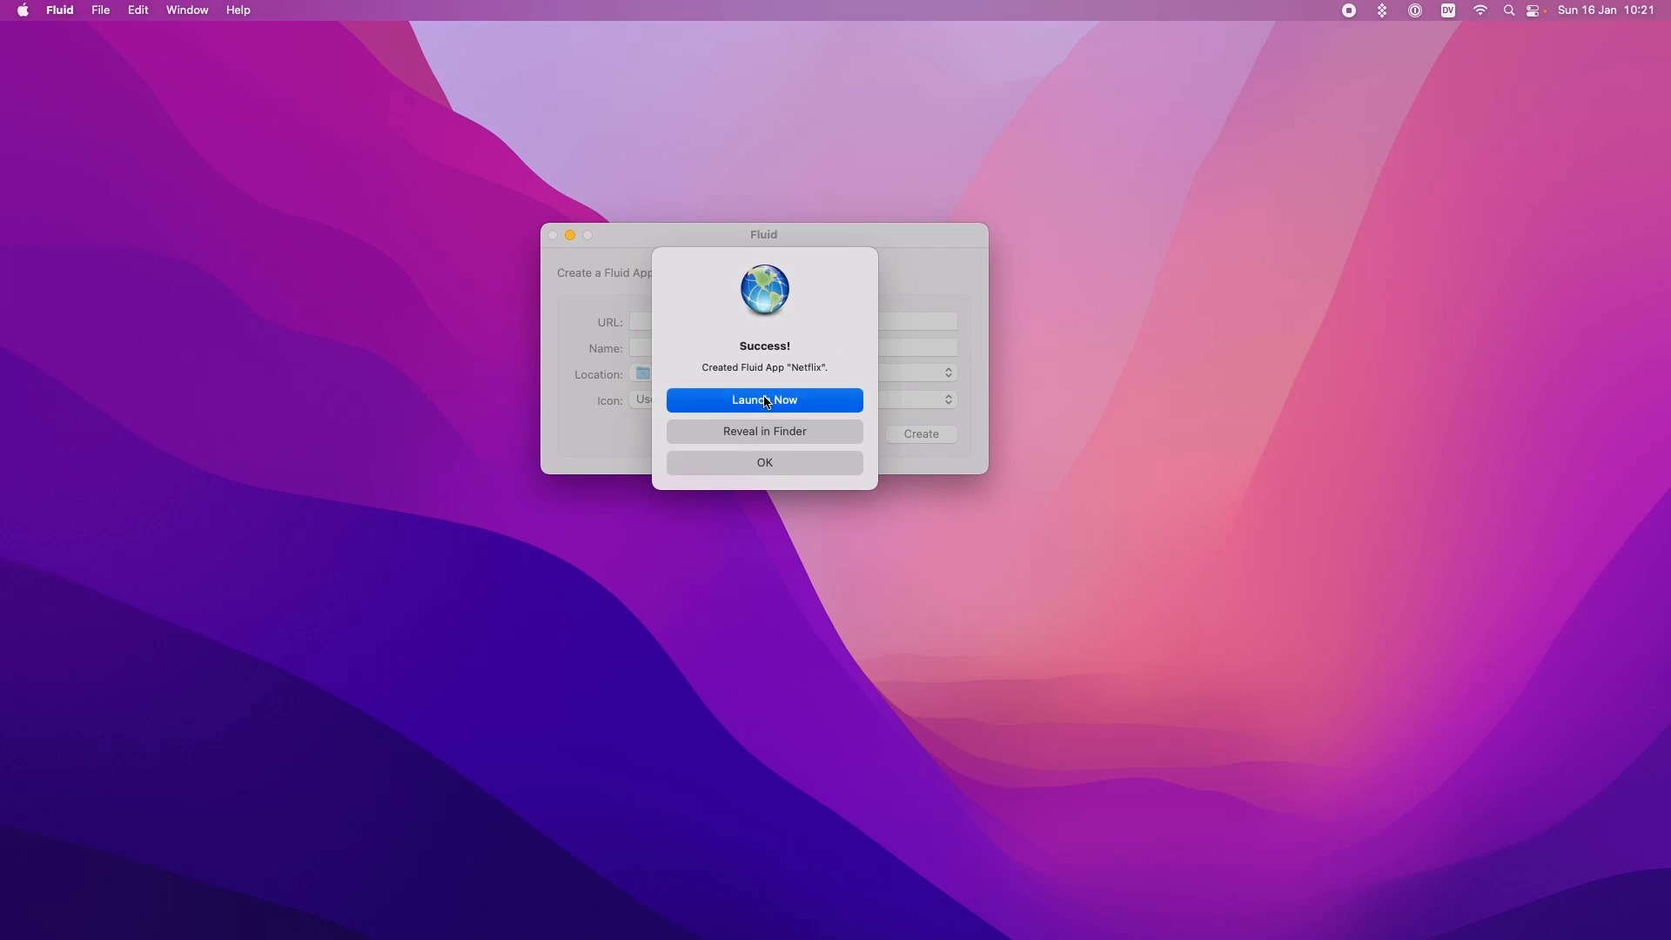
pyautogui.click(765, 399)
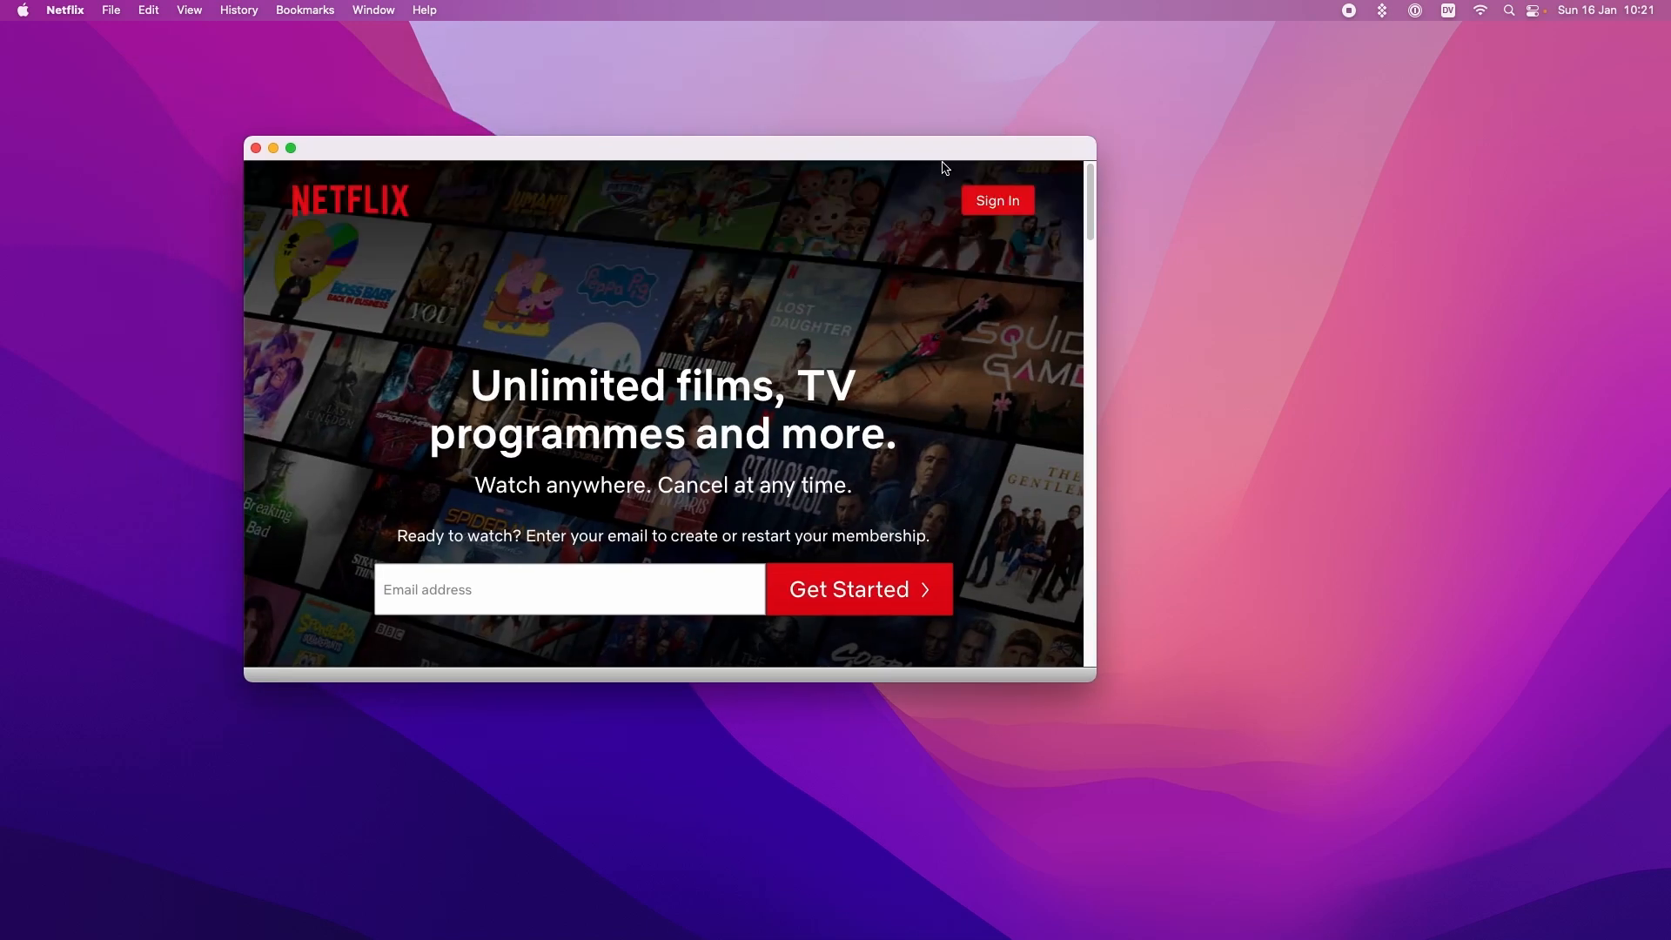
# Step: Attempt full screen, dismiss the upgrade prompt, then quit the Netflix app
pyautogui.moveTo(670, 147); pyautogui.dragTo(770, 176)
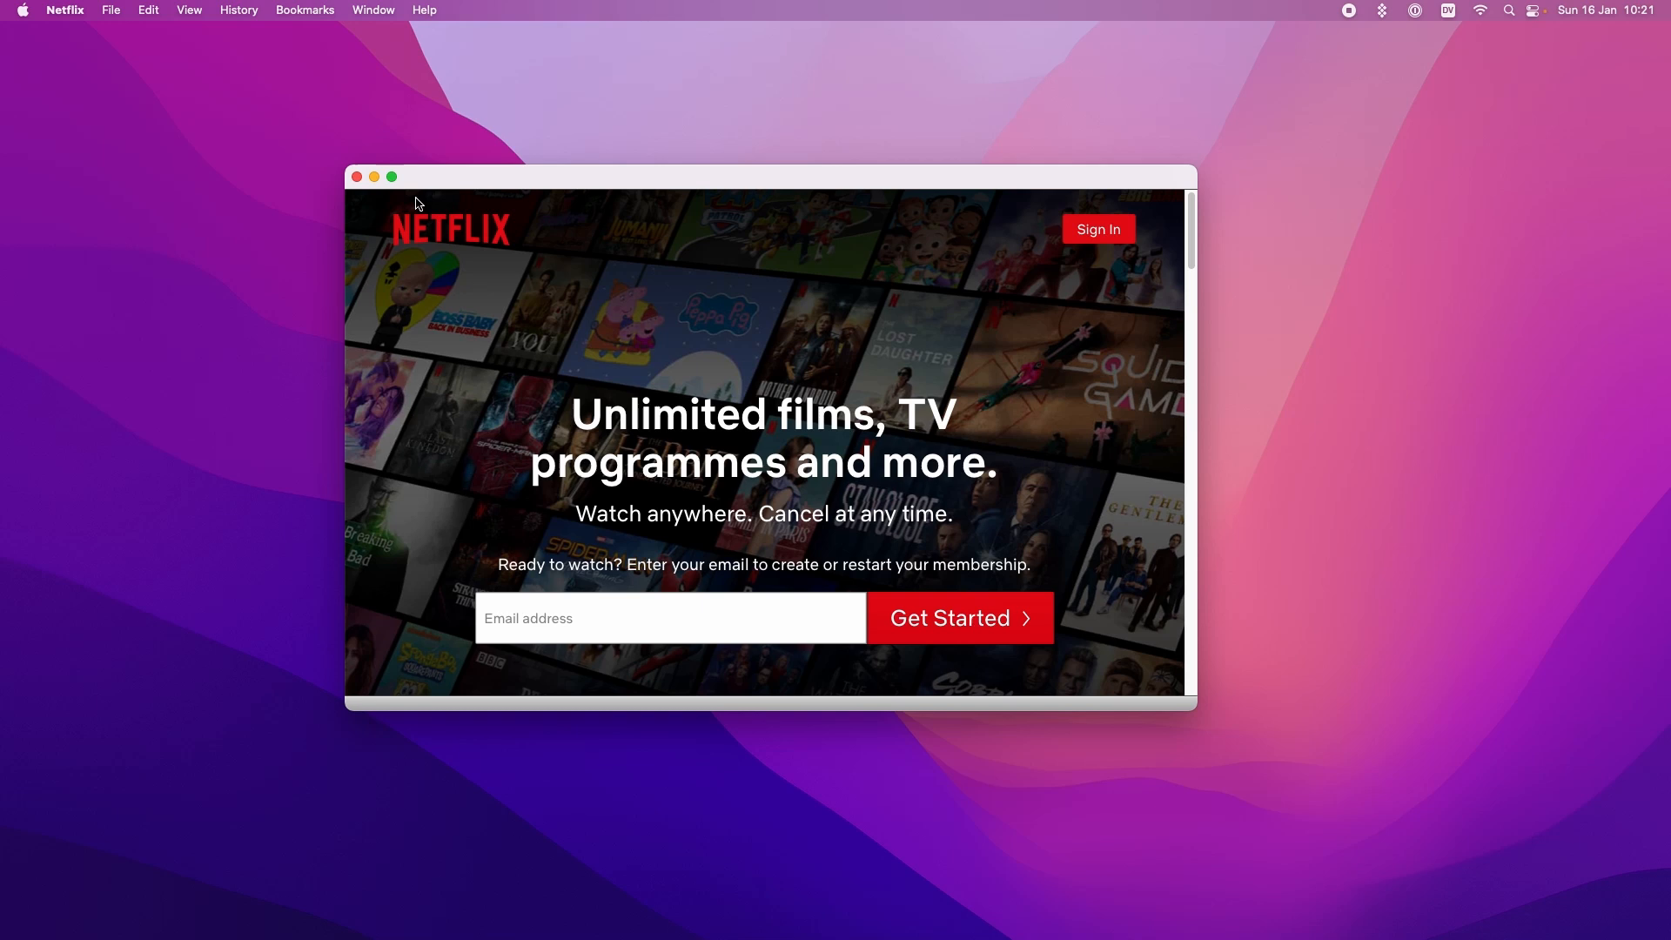
pyautogui.click(392, 177)
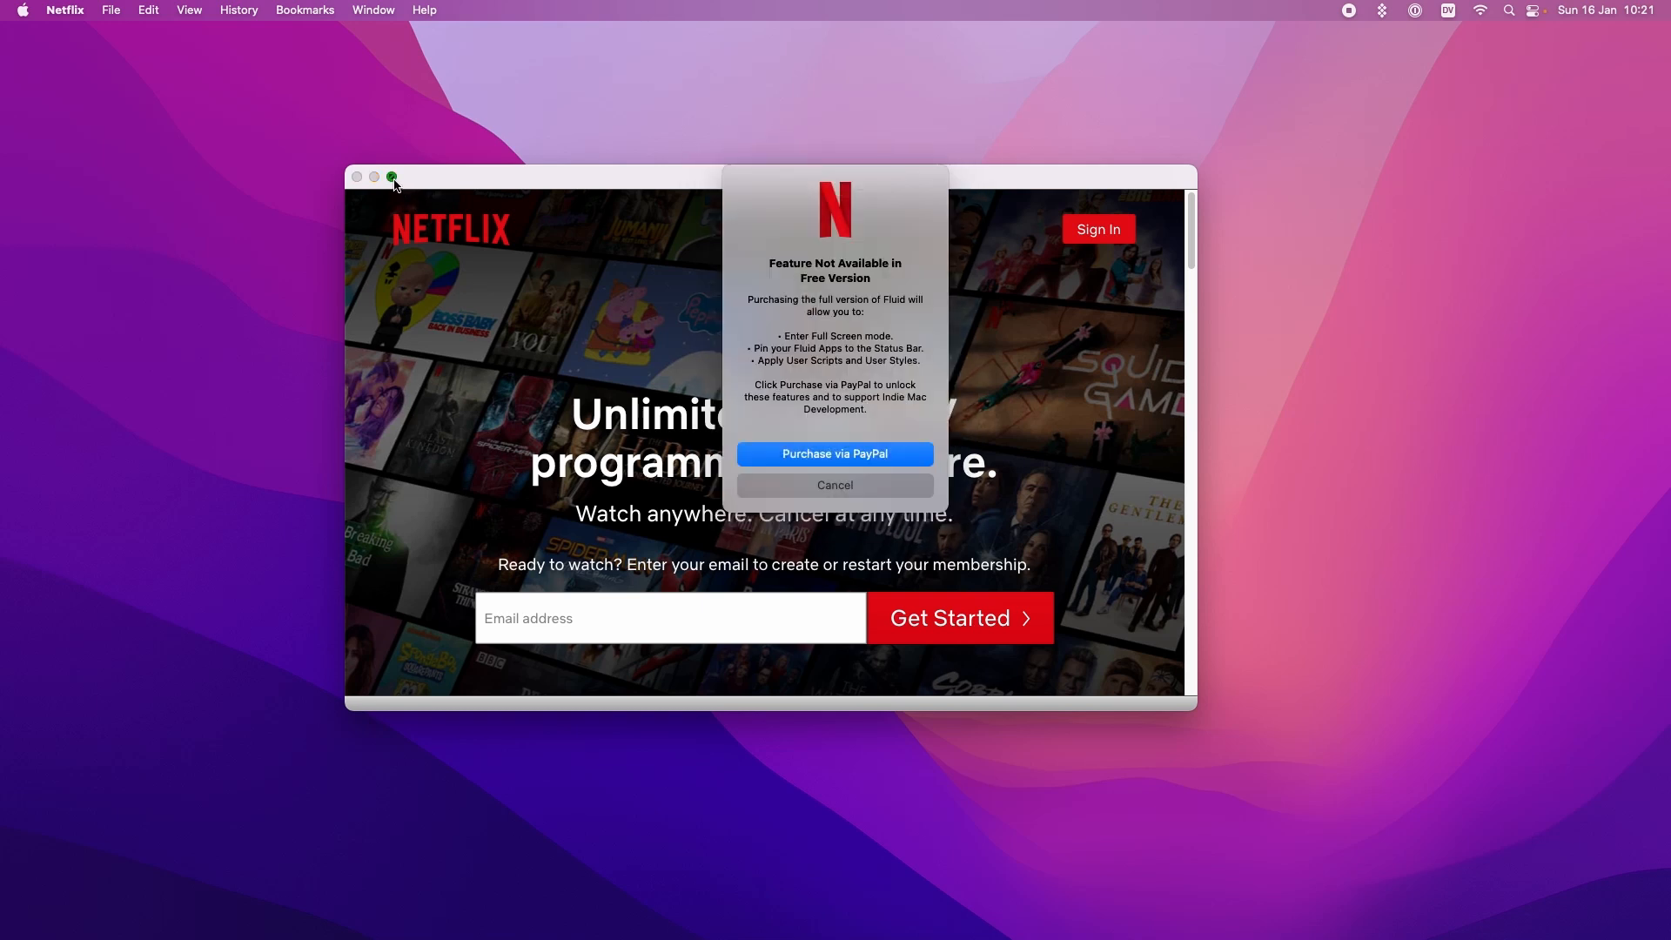
pyautogui.moveTo(844, 465)
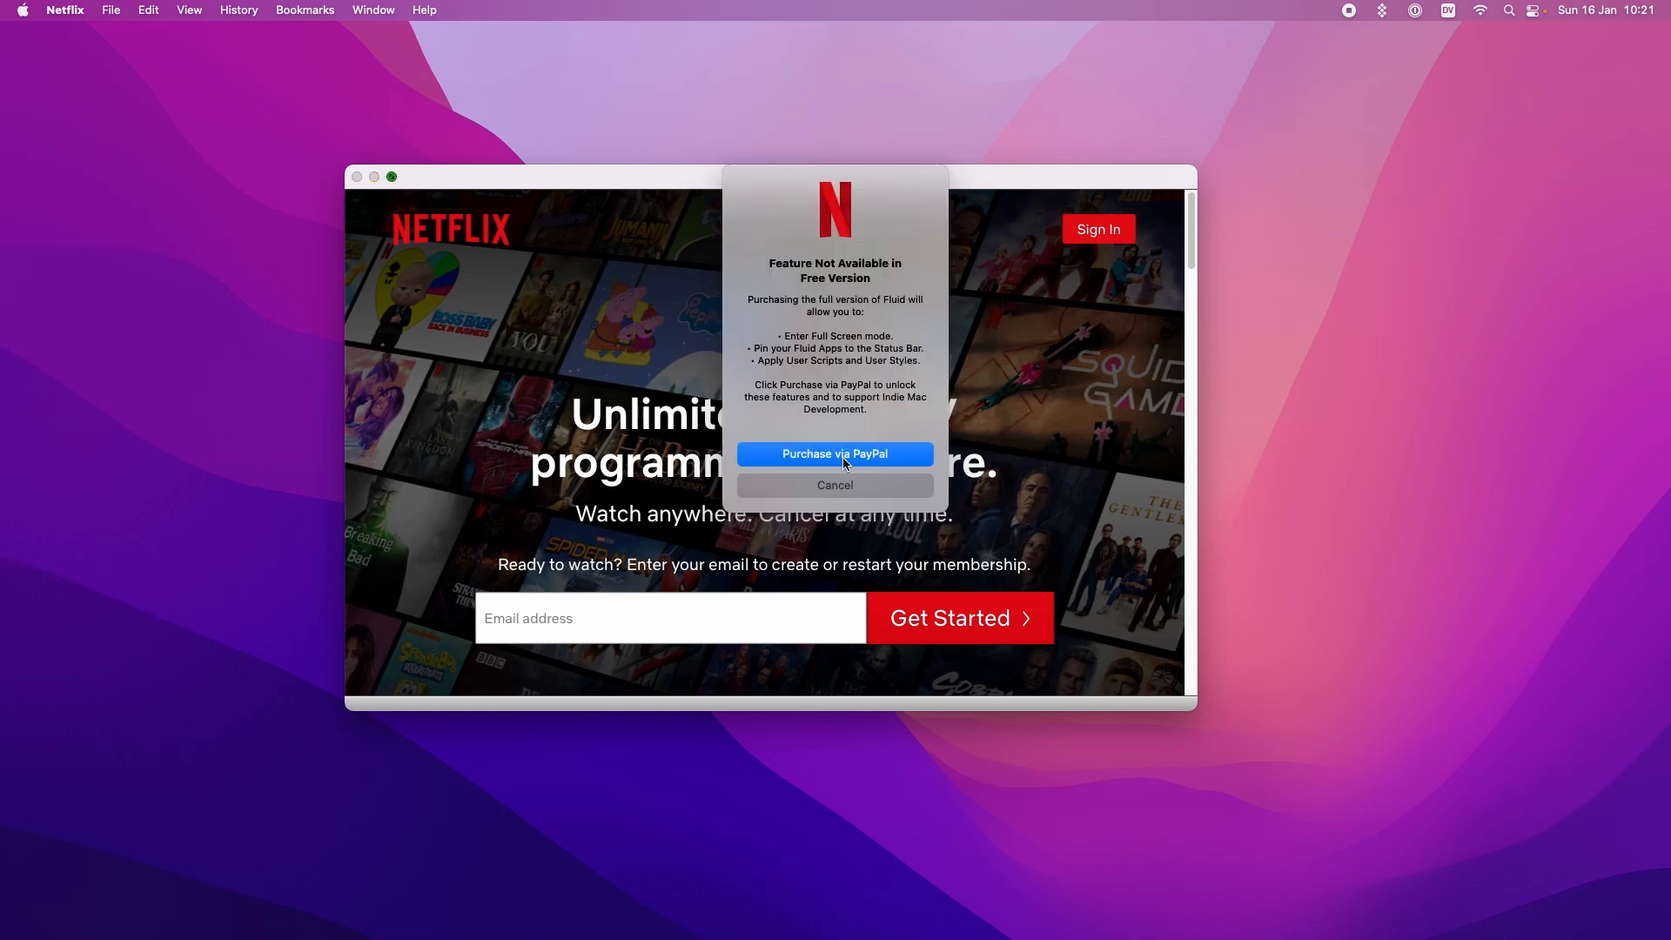
pyautogui.click(835, 485)
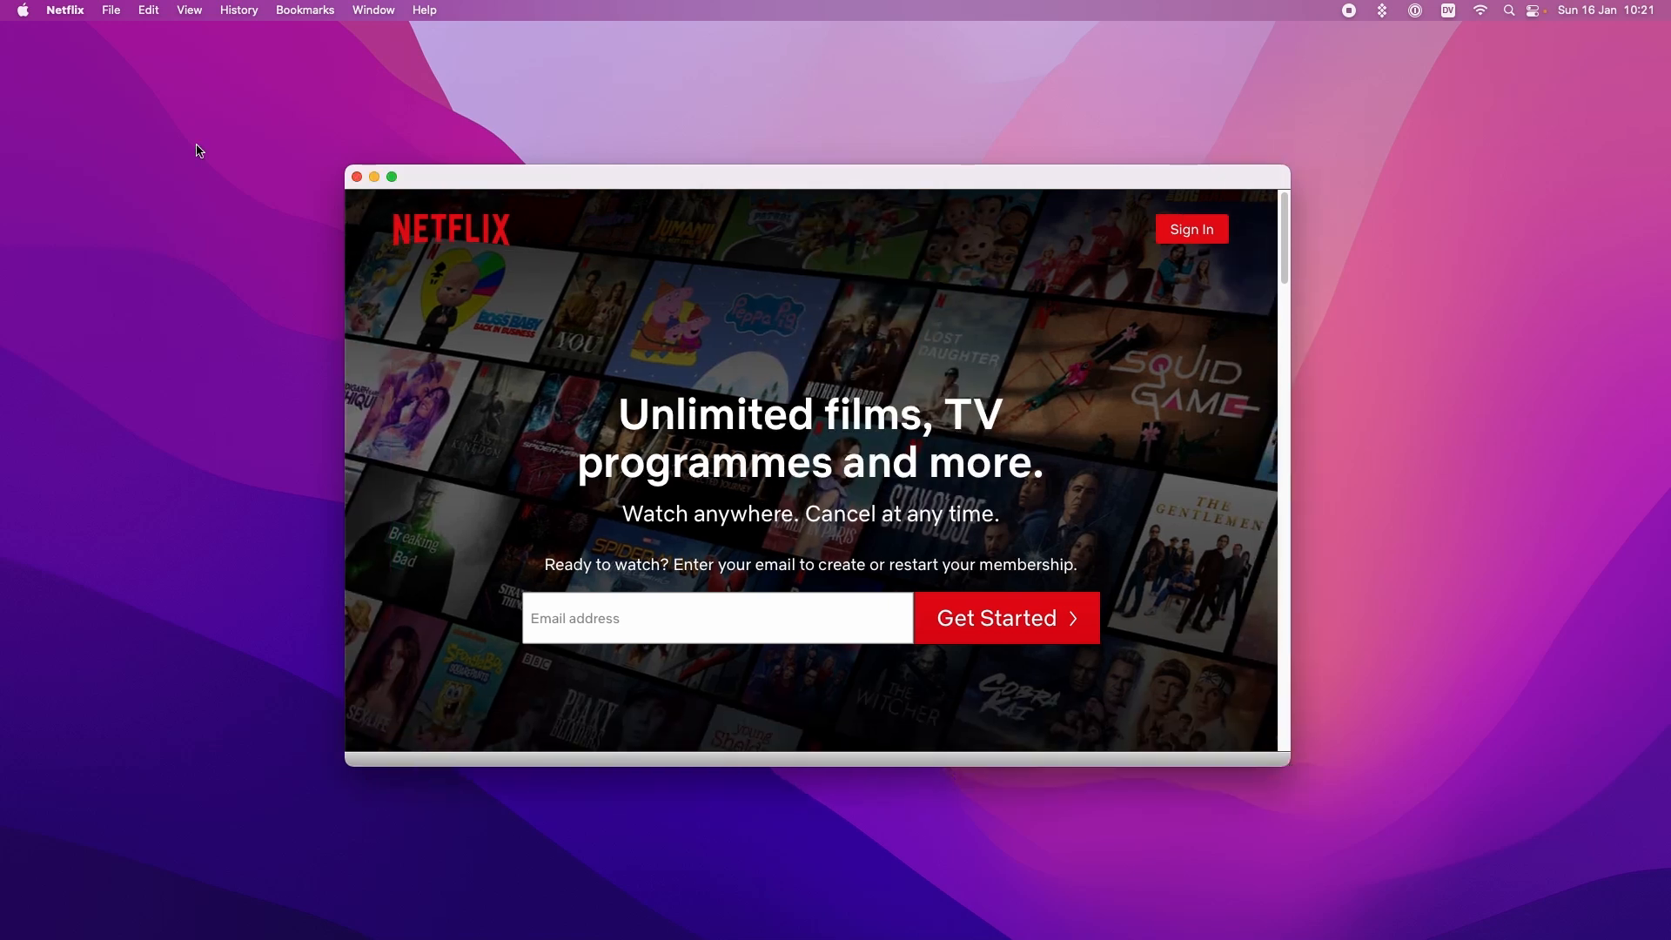
pyautogui.click(64, 10)
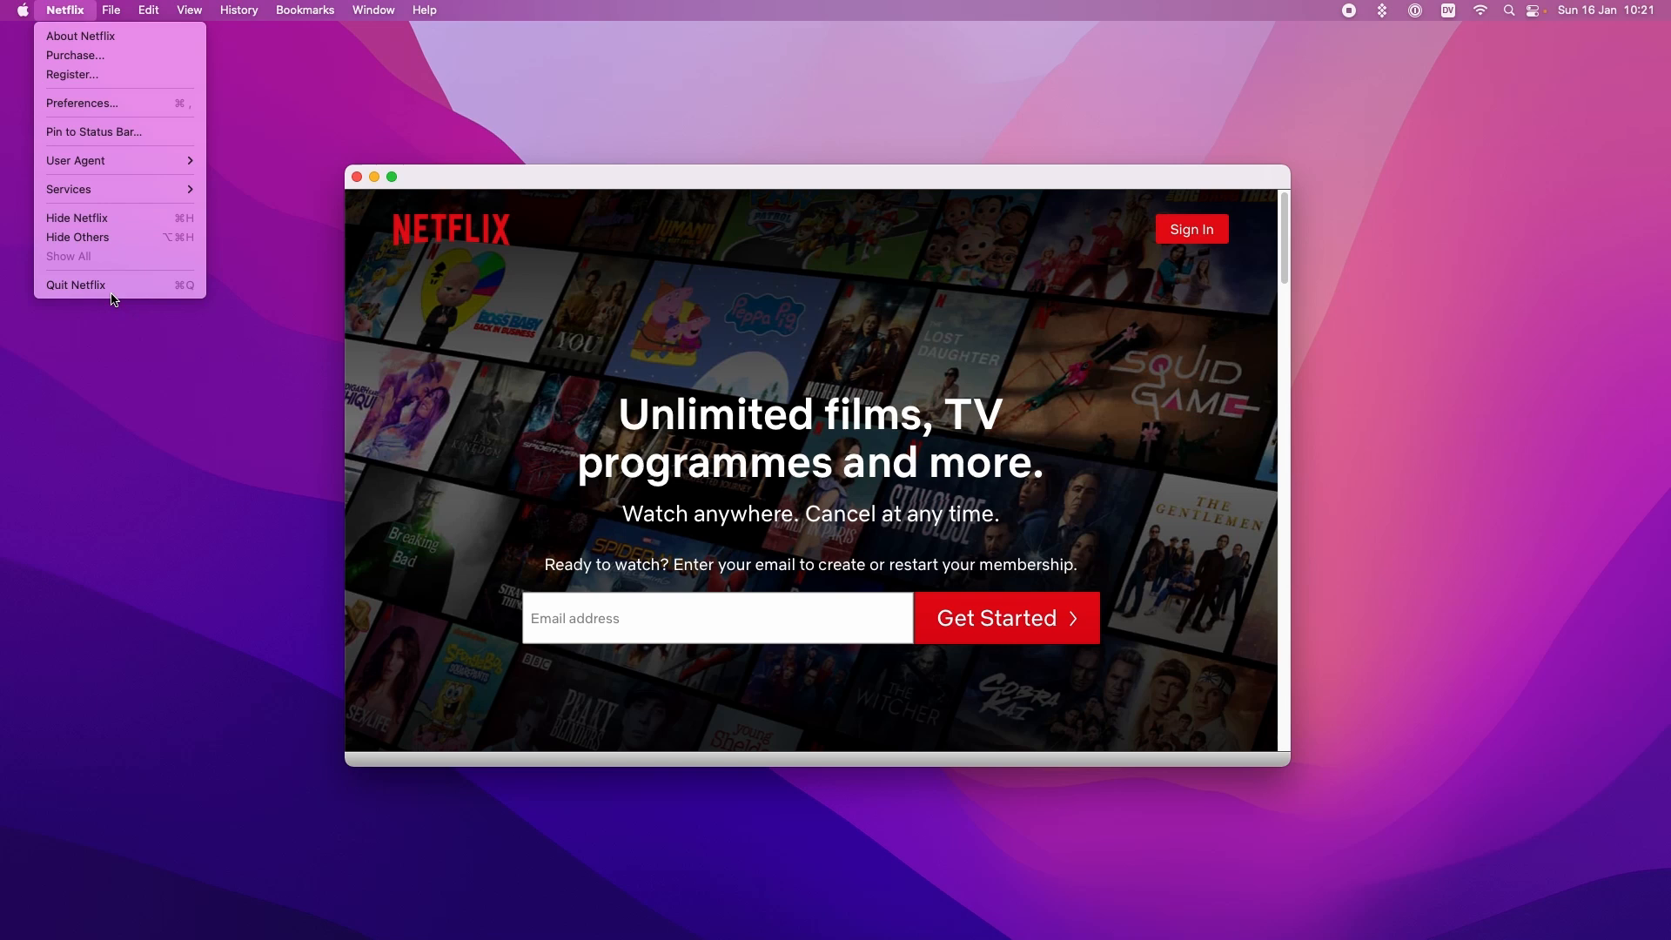
pyautogui.click(76, 284)
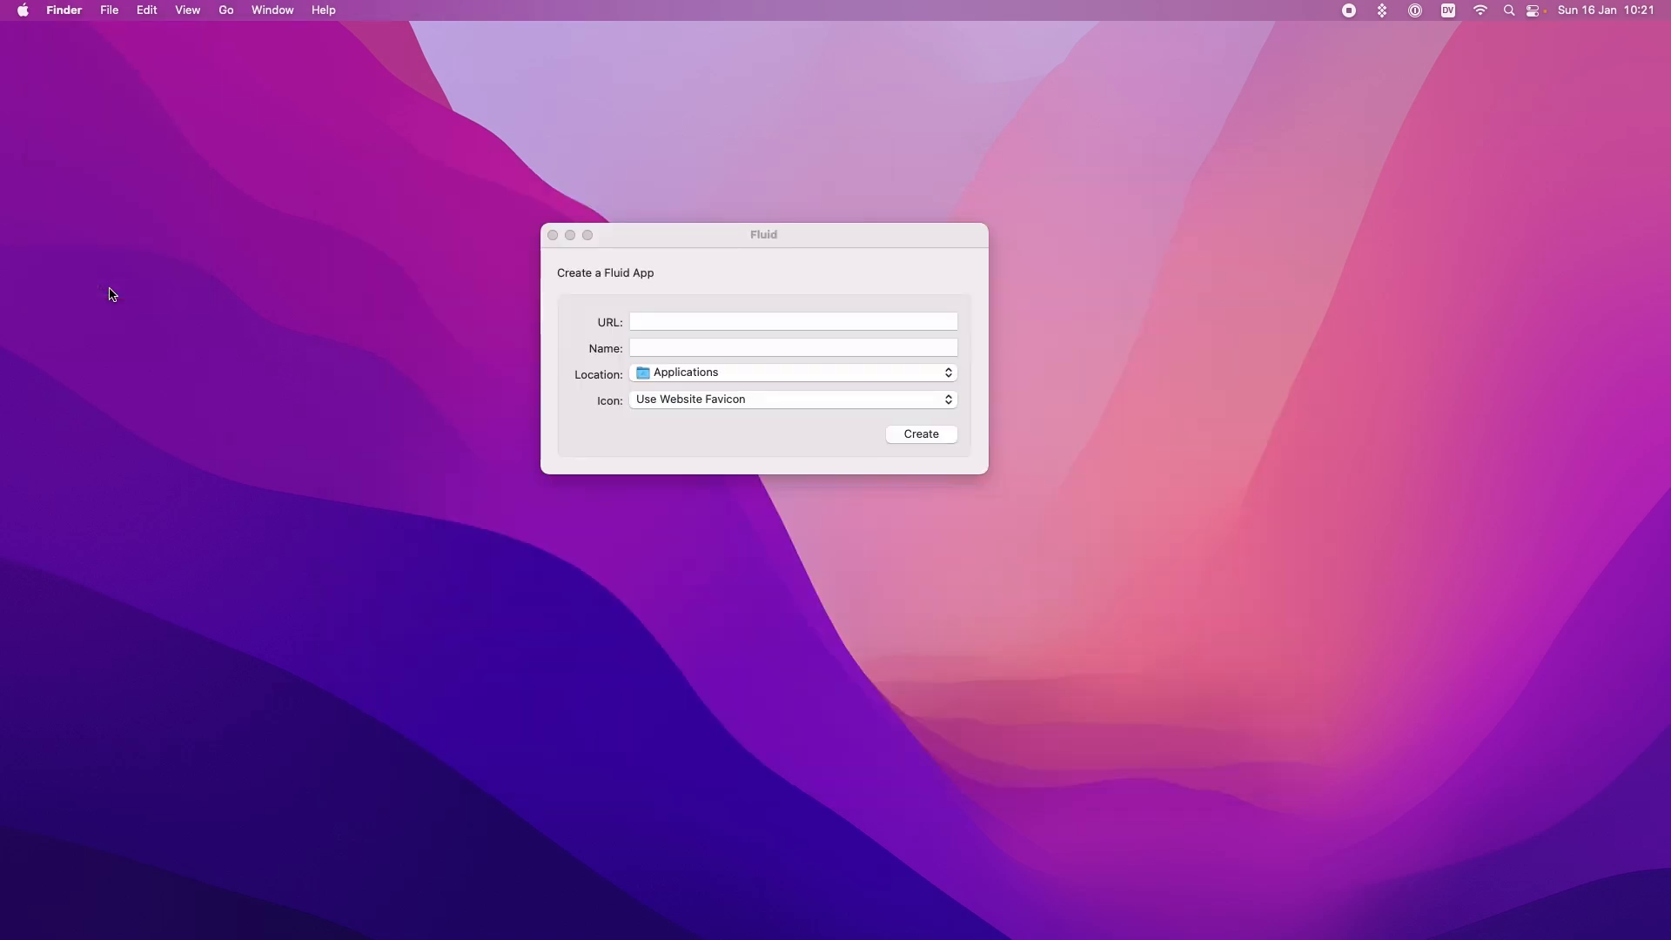
# Step: Search Spotlight for 'netflix' and launch the Netflix app
pyautogui.write('netflix')
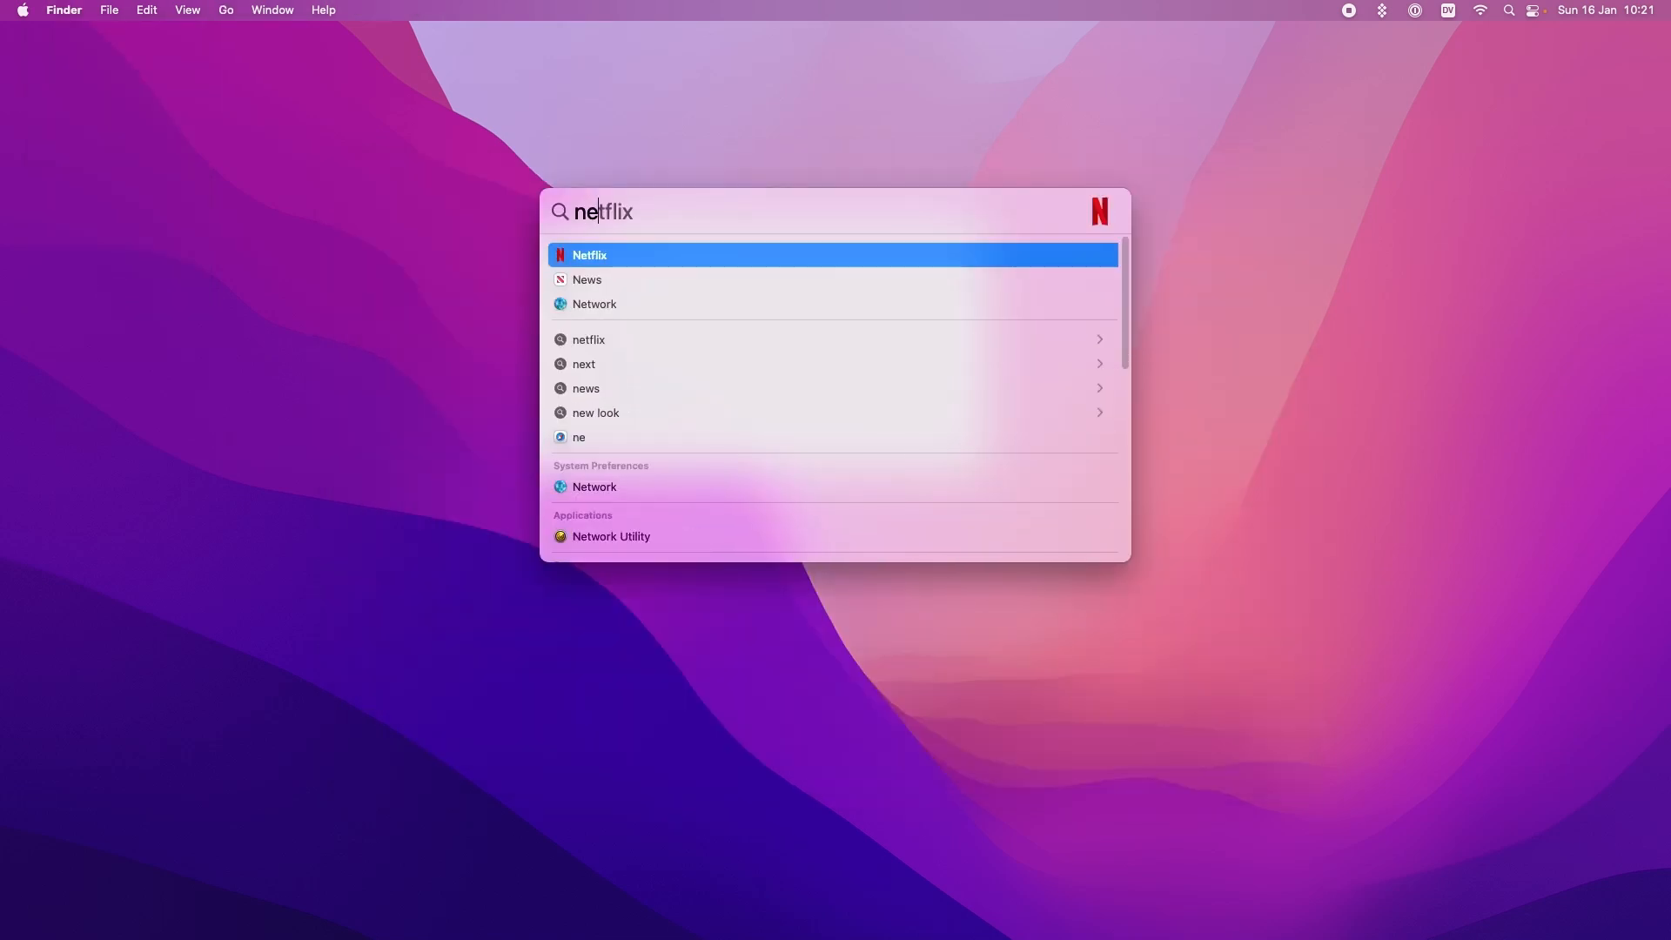
pyautogui.click(590, 255)
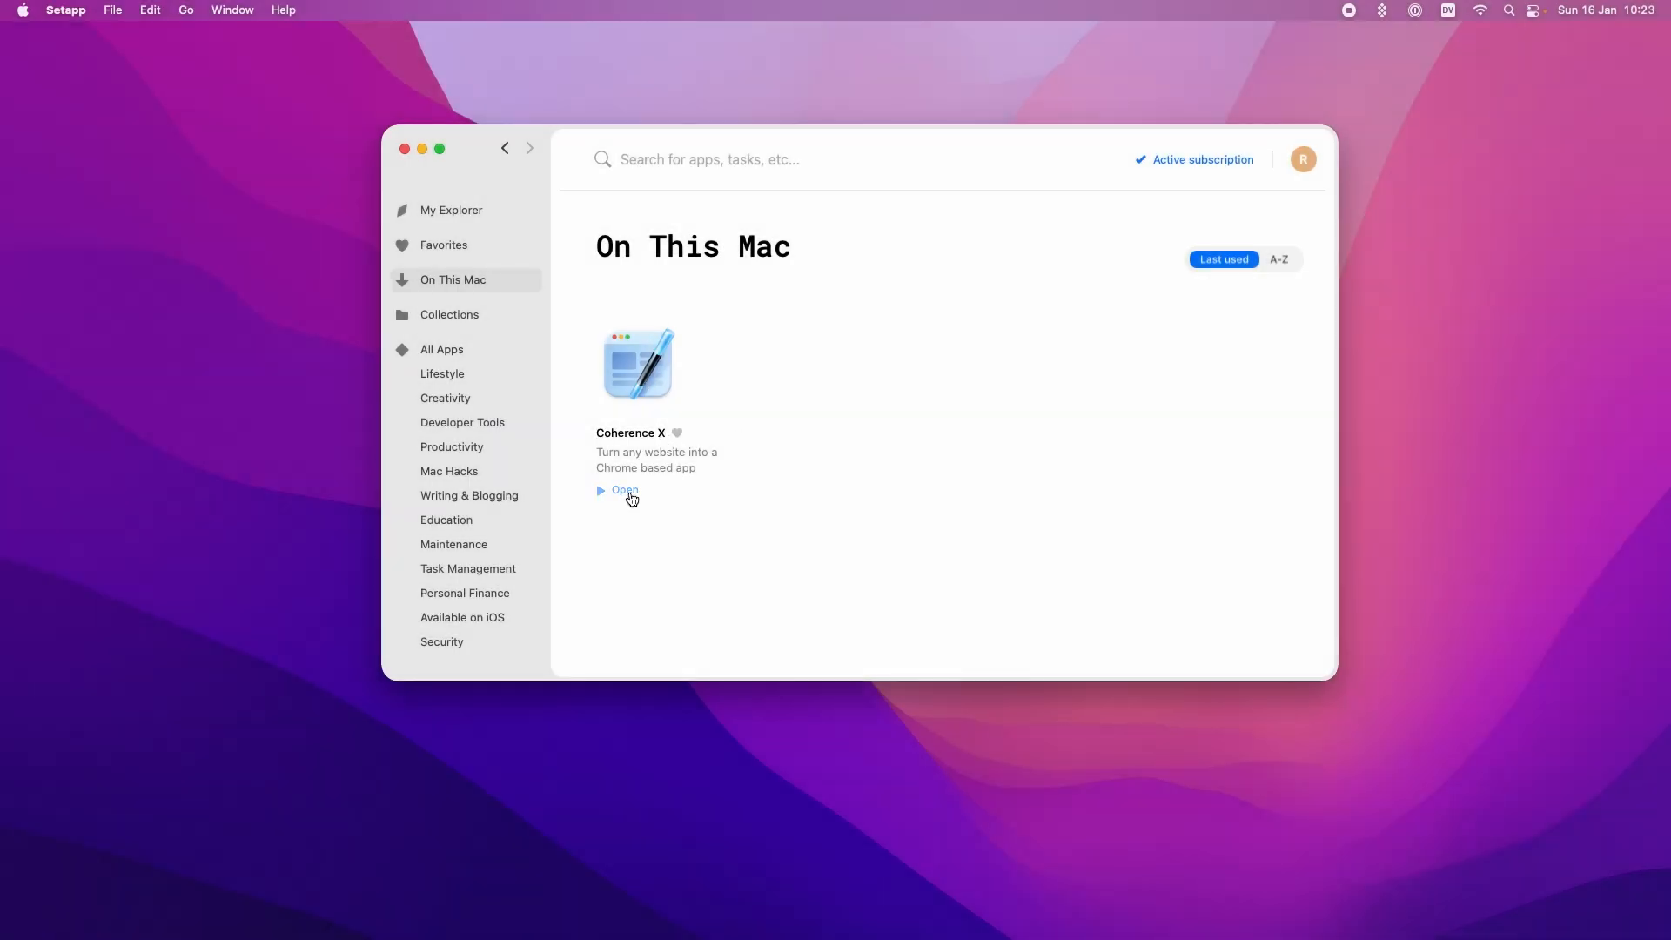
# Step: Open Coherence X from Setapp and start creating a new application
pyautogui.click(624, 490)
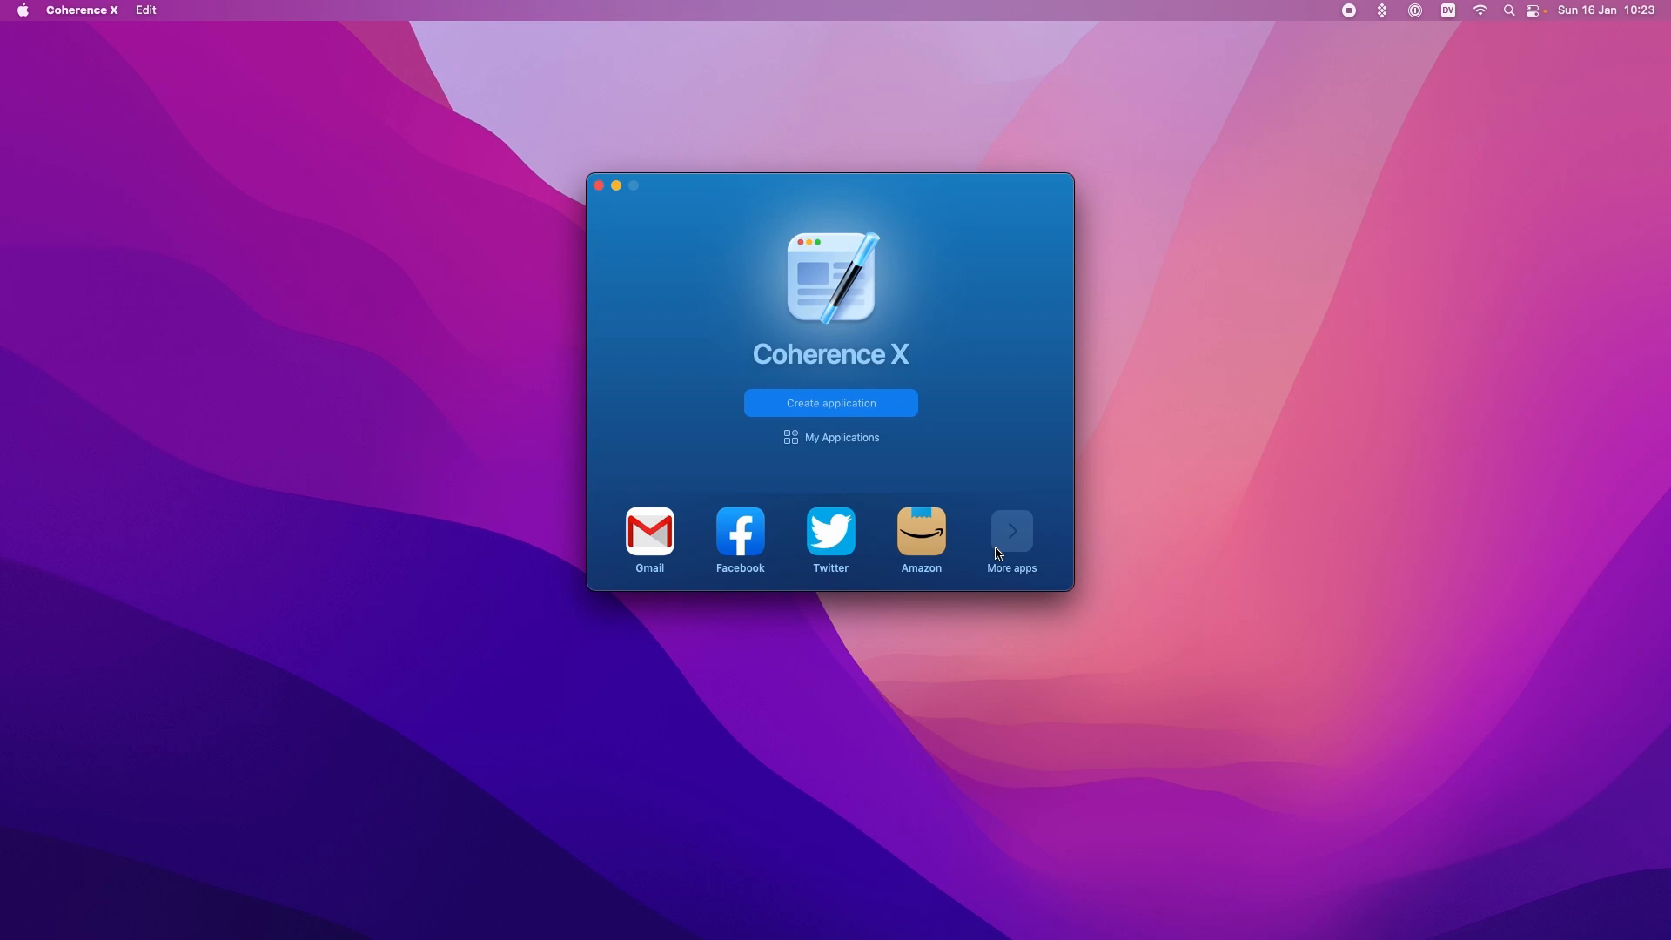
pyautogui.moveTo(1021, 543)
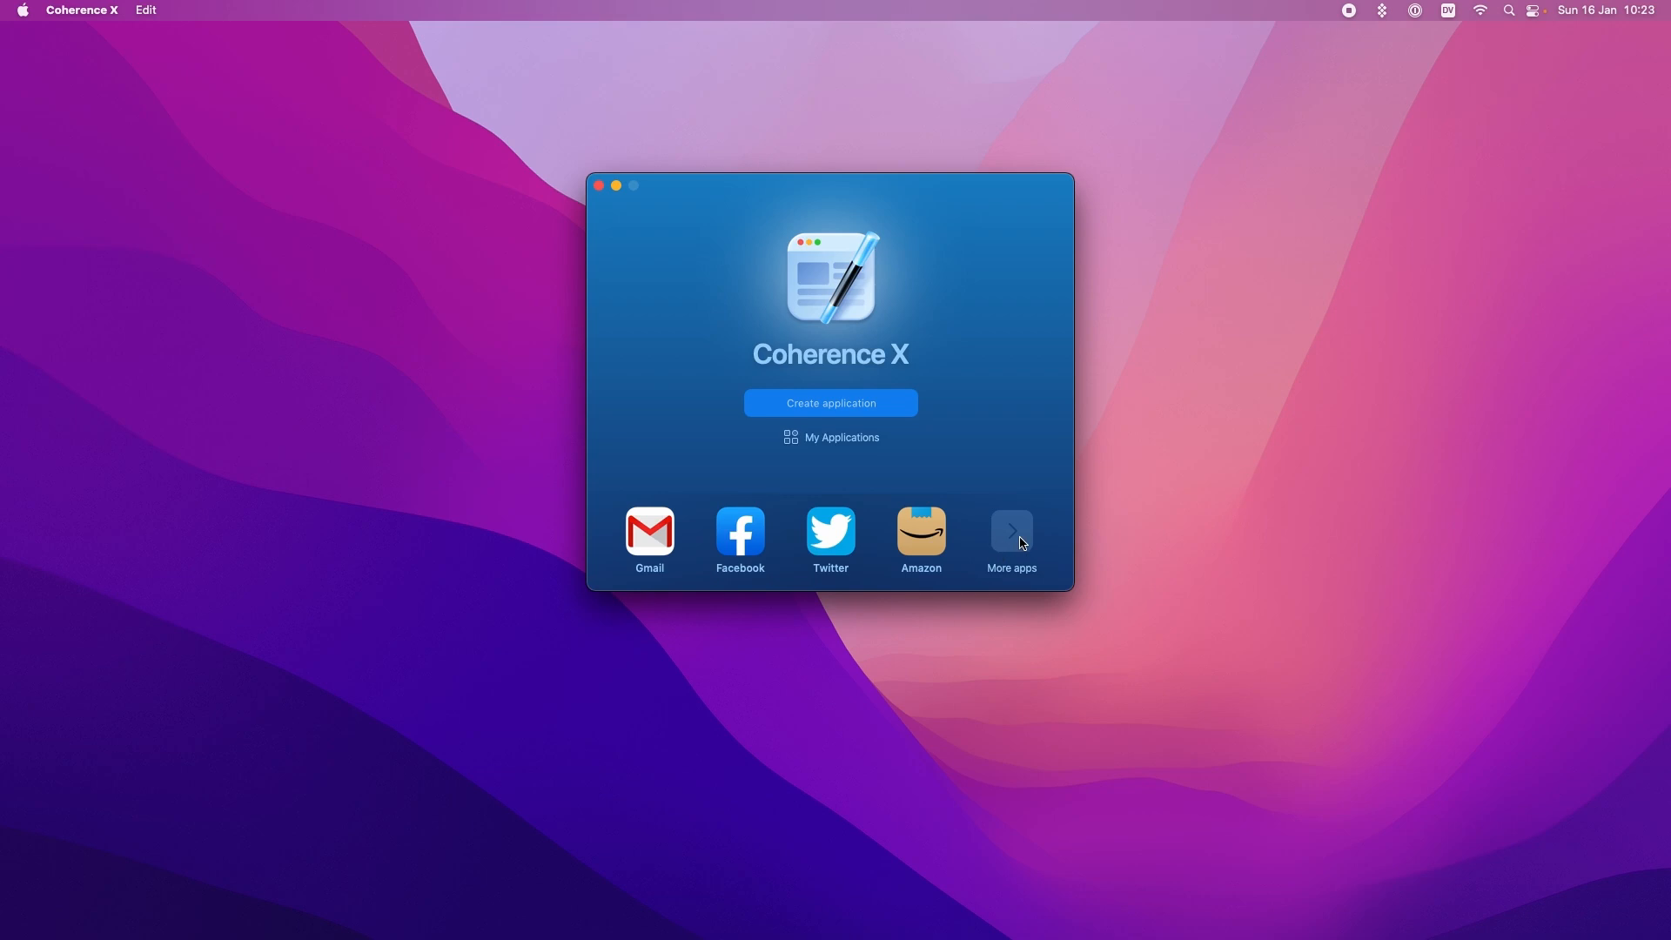
pyautogui.rightClick(921, 530)
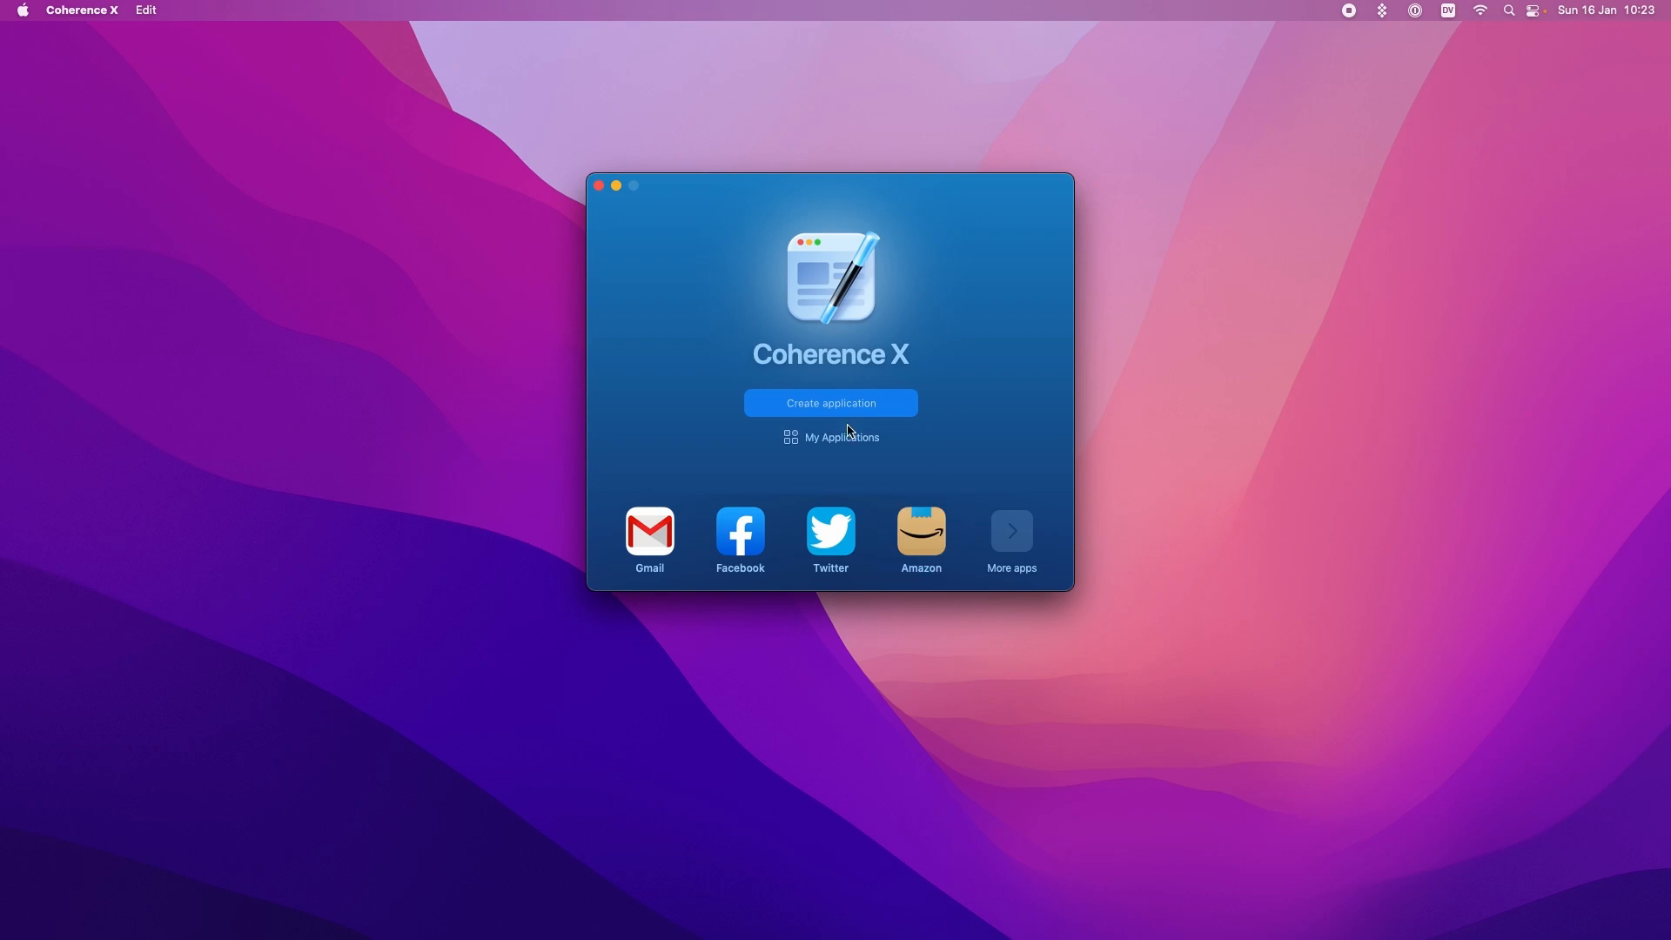
pyautogui.click(830, 403)
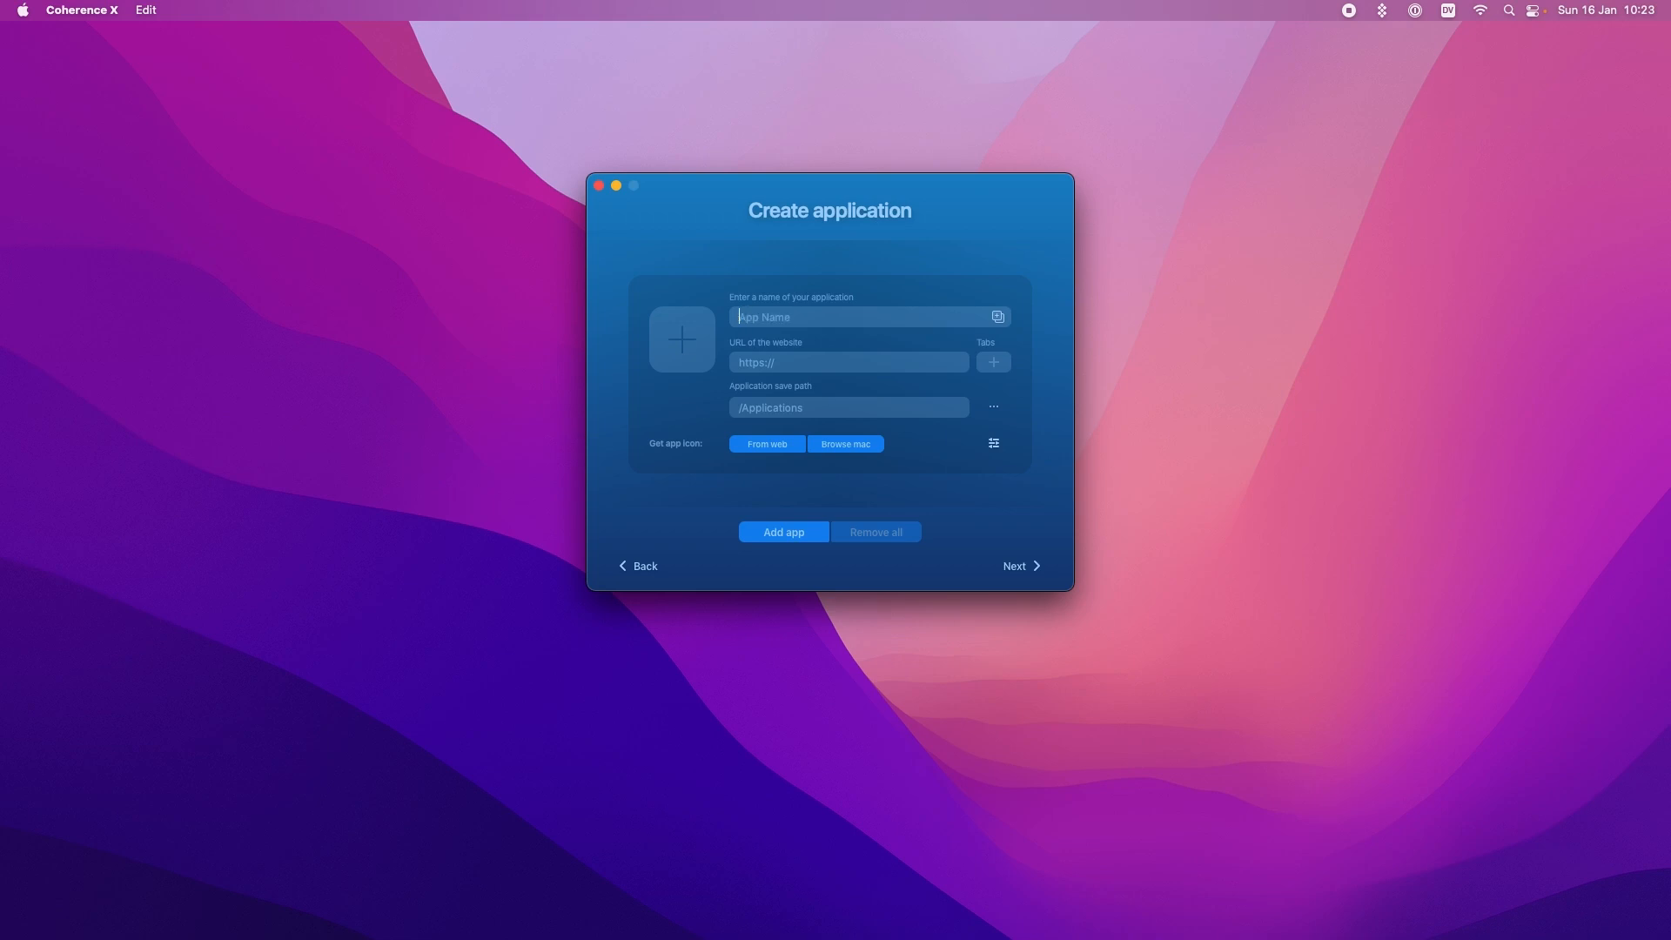
# Step: Name the app Disney Plus with the disneyplus.com URL and Disney icon, then continue
pyautogui.write('Disney Plus')
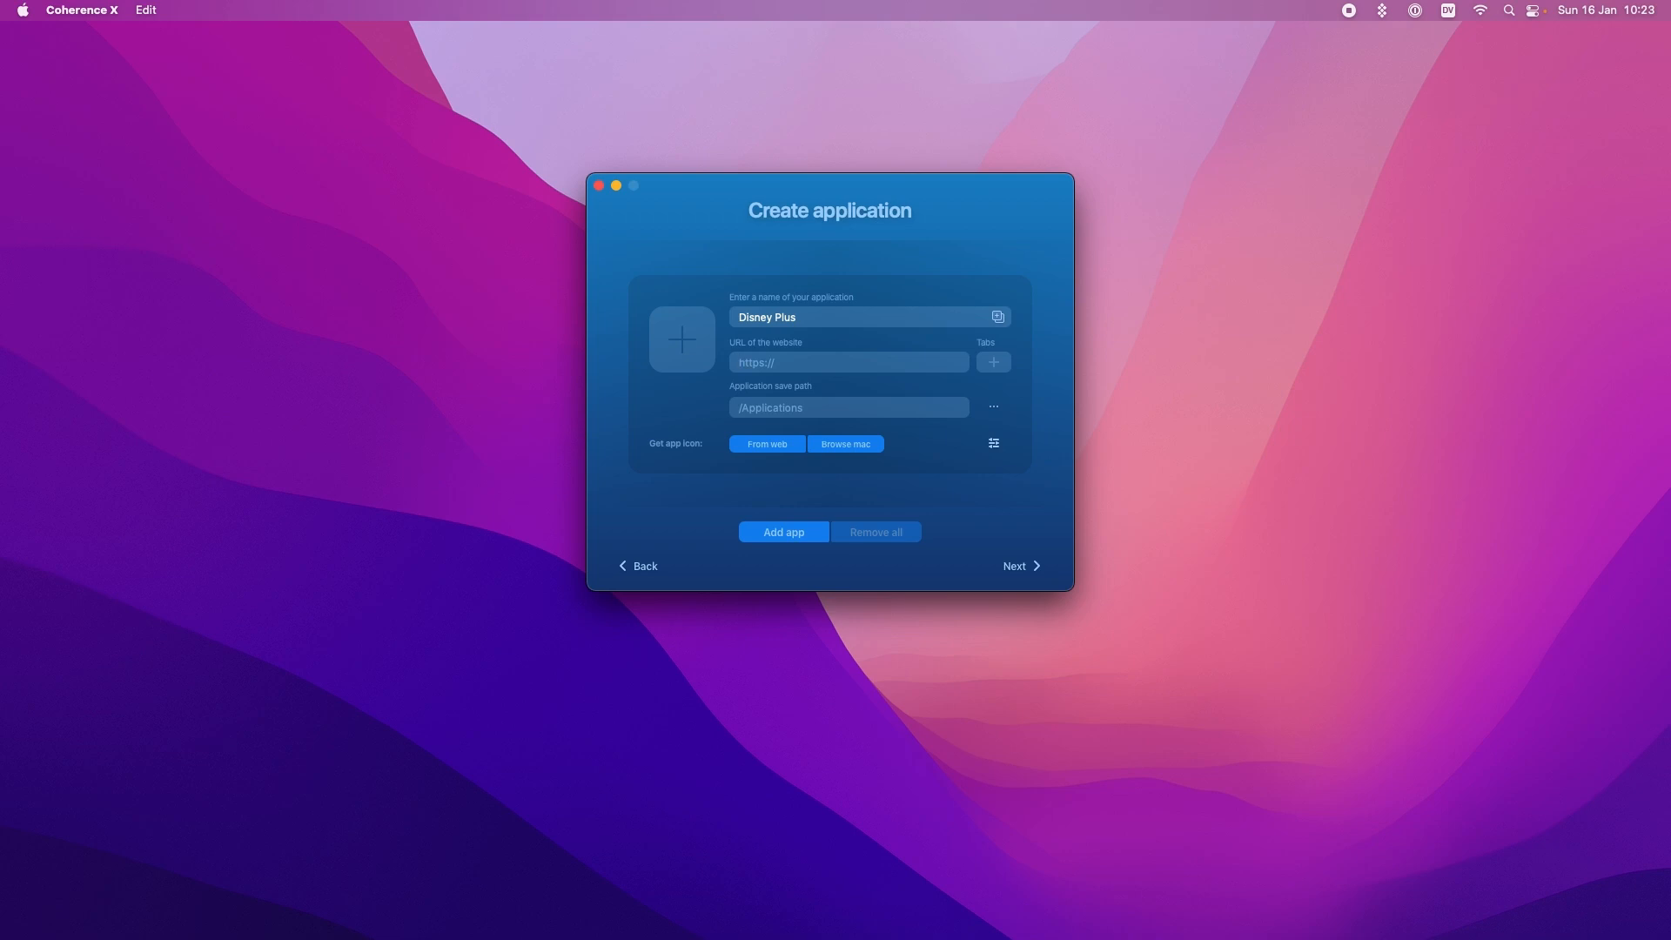
pyautogui.click(848, 362)
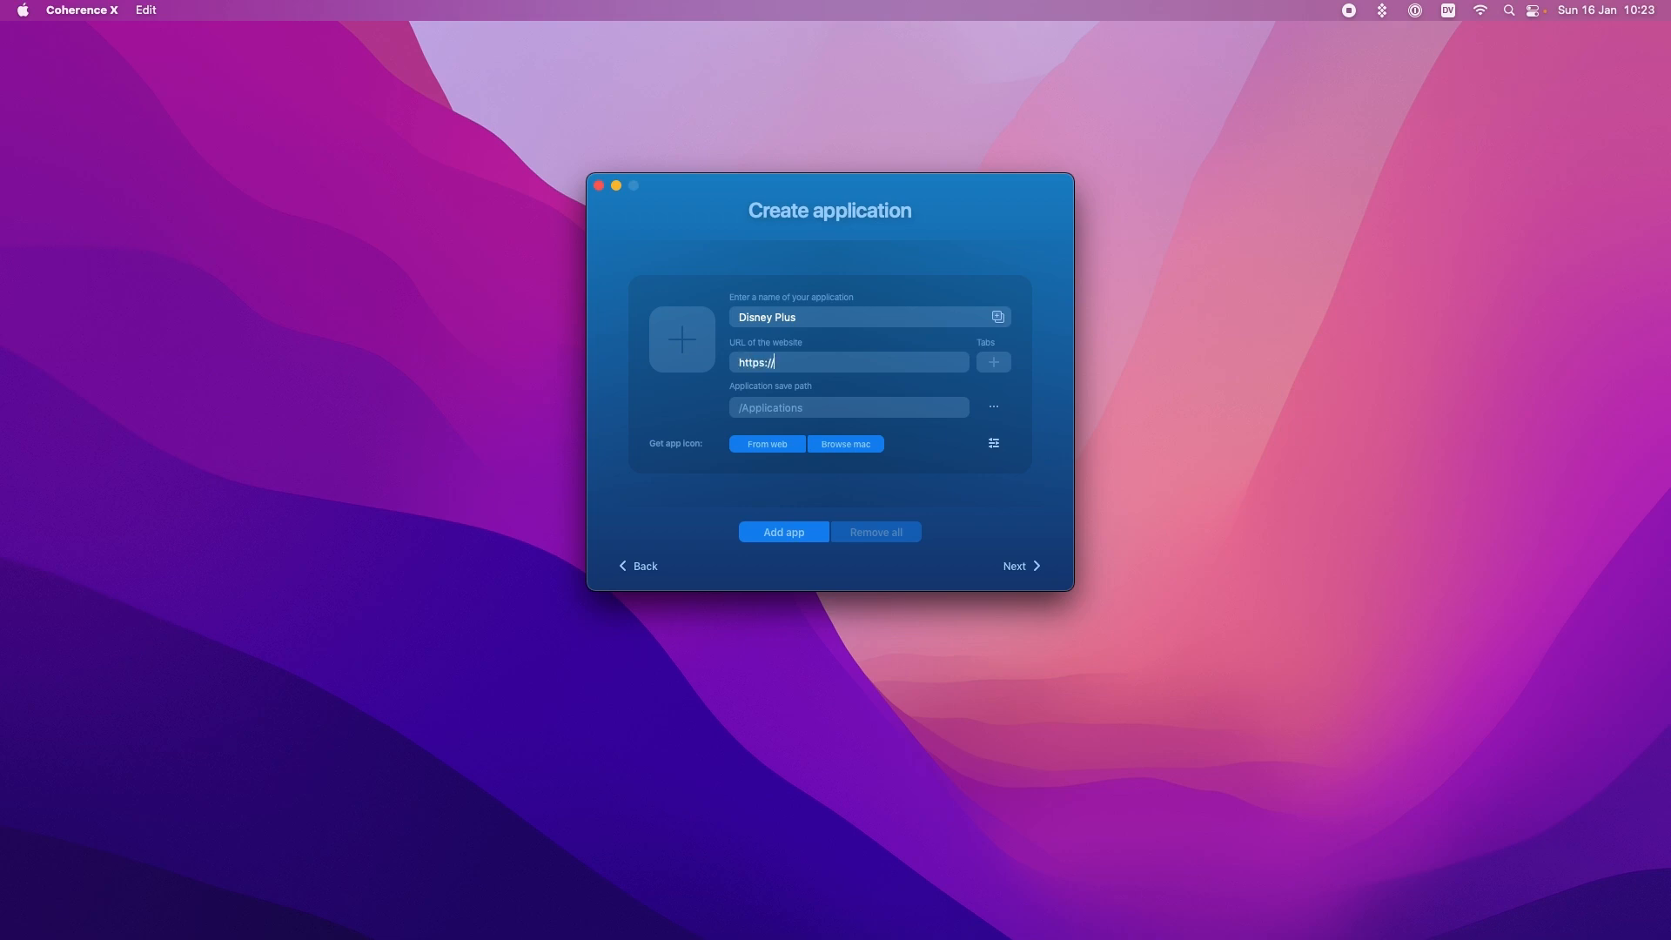
pyautogui.write('www.dise')
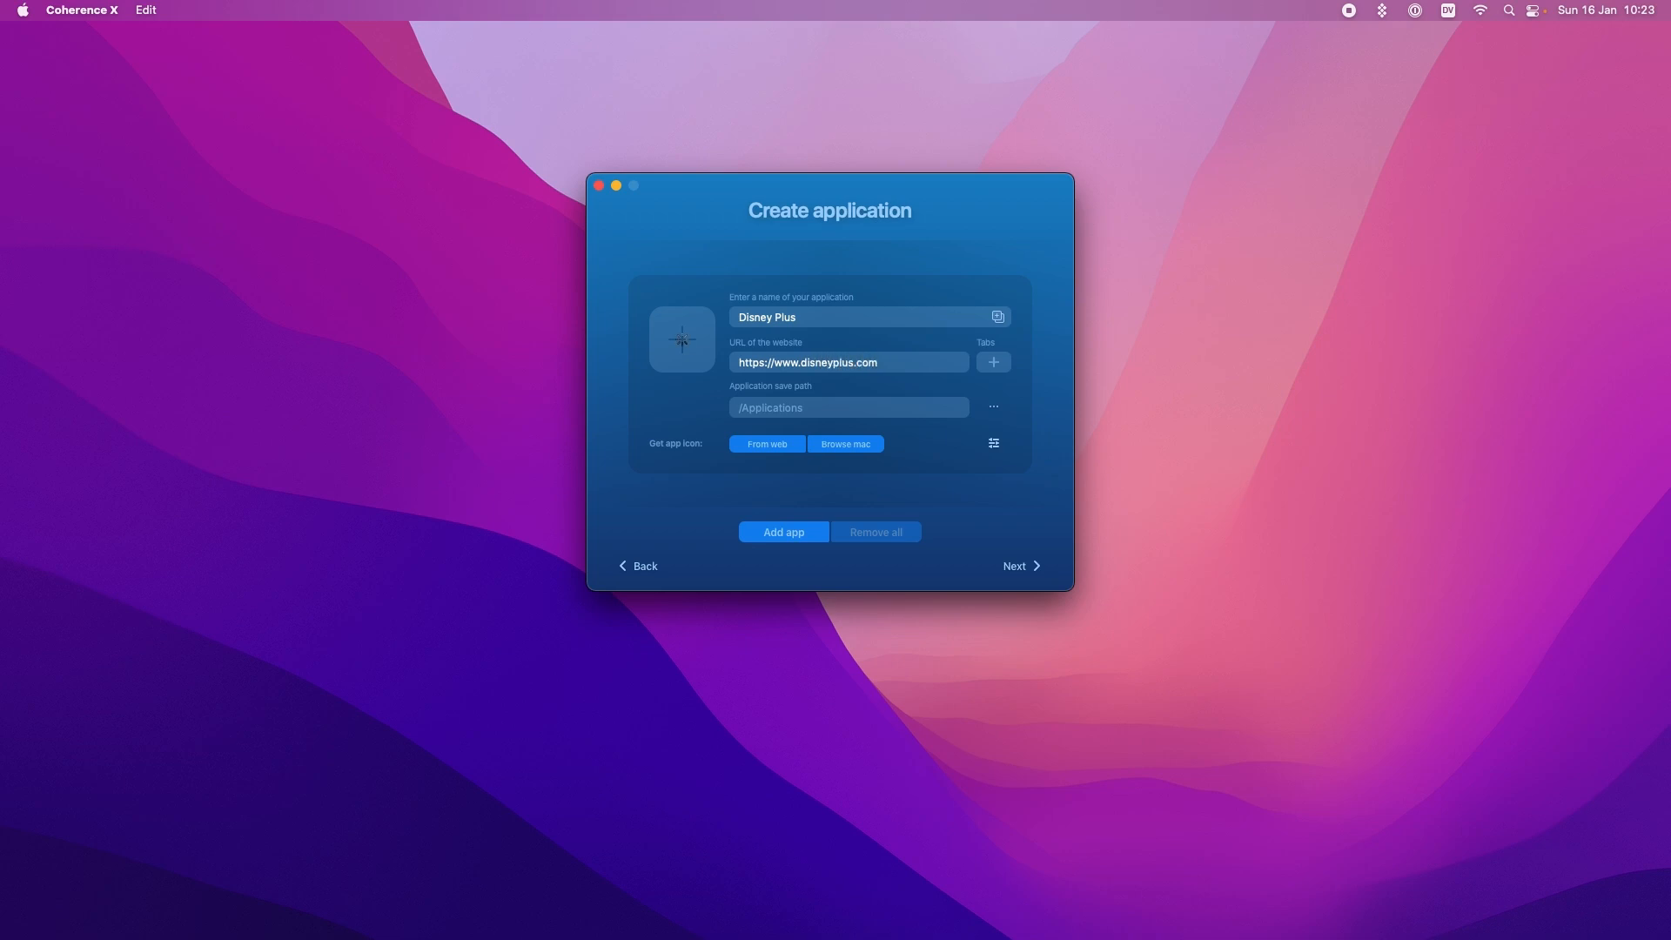
pyautogui.click(766, 443)
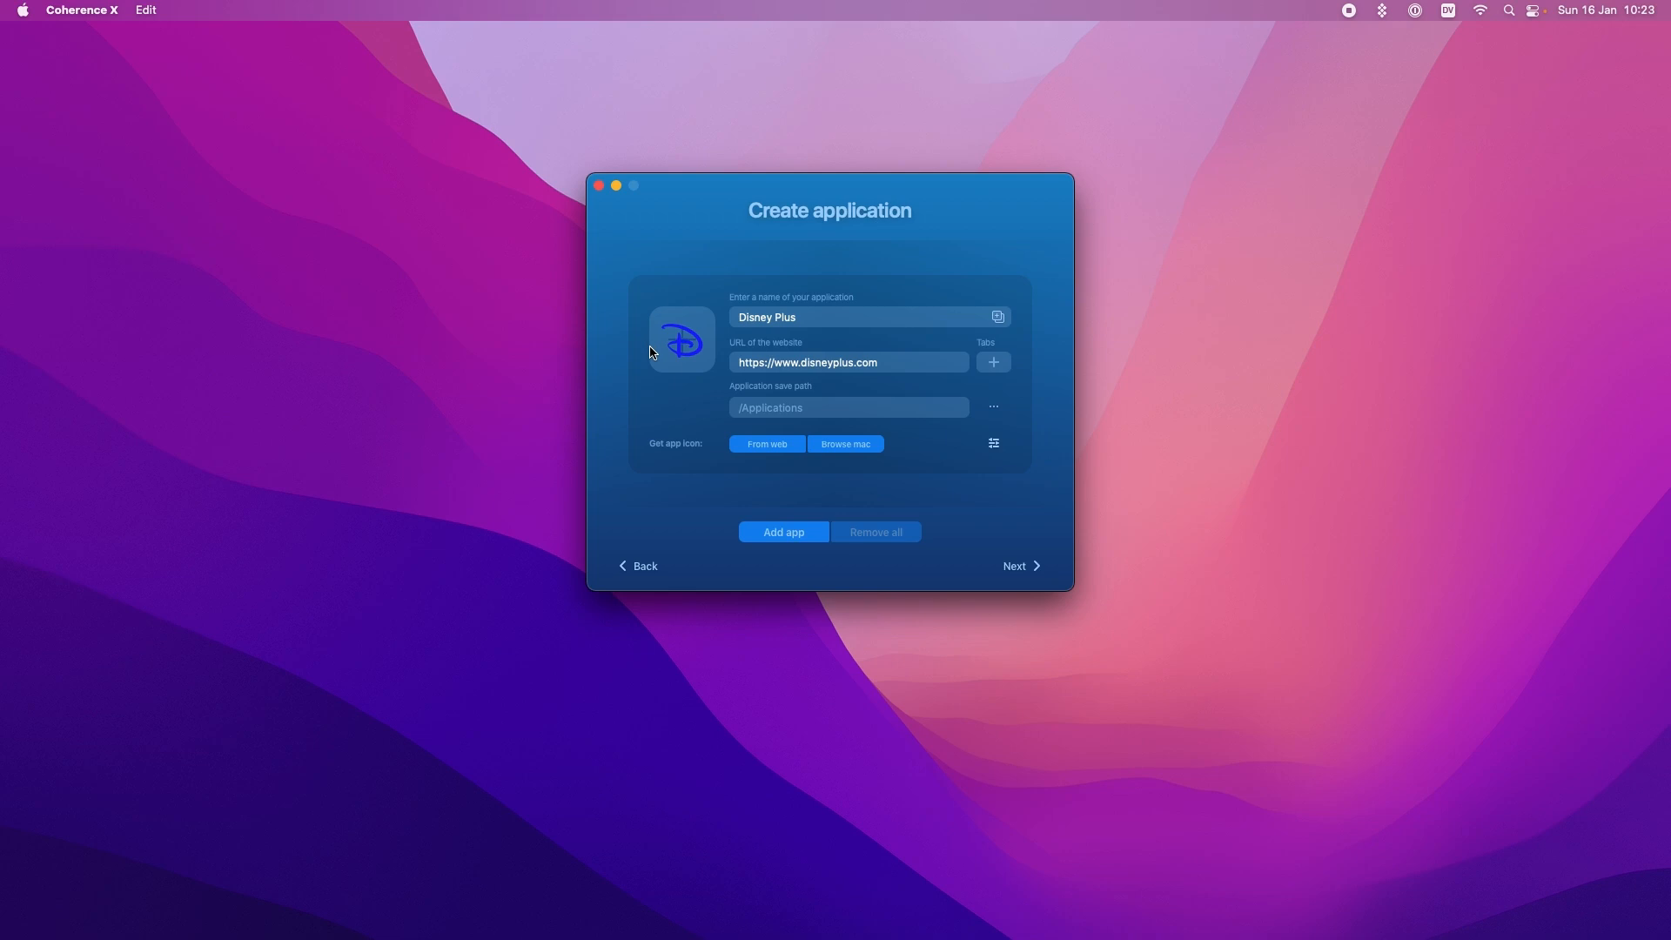
pyautogui.moveTo(1020, 570)
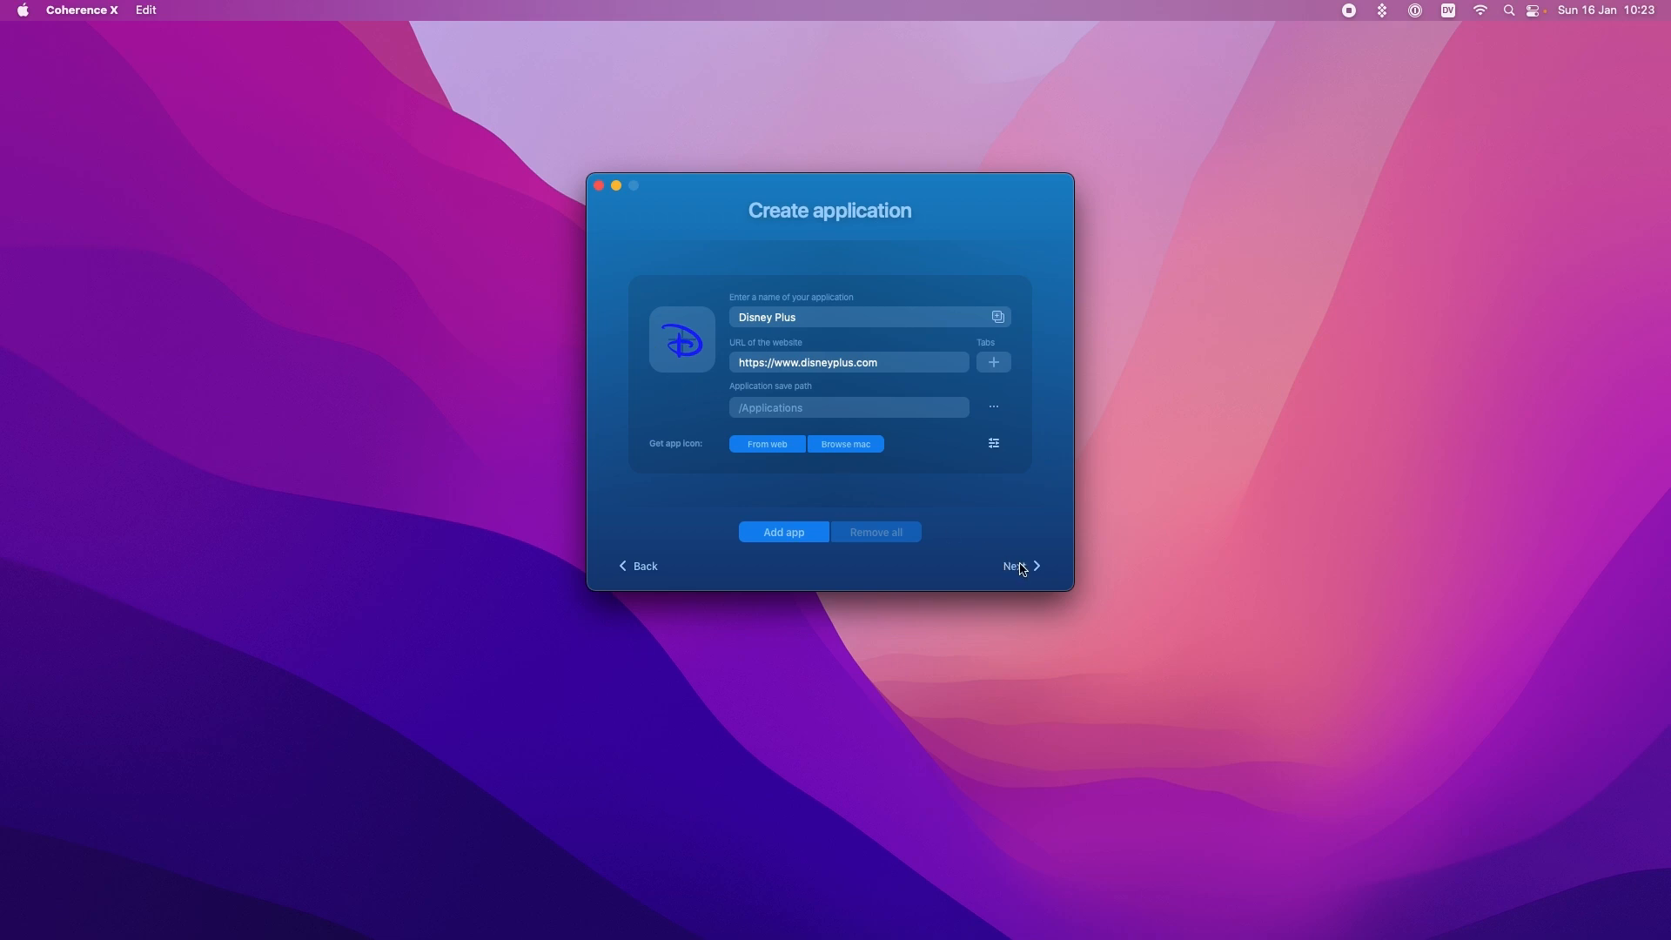
pyautogui.click(1015, 566)
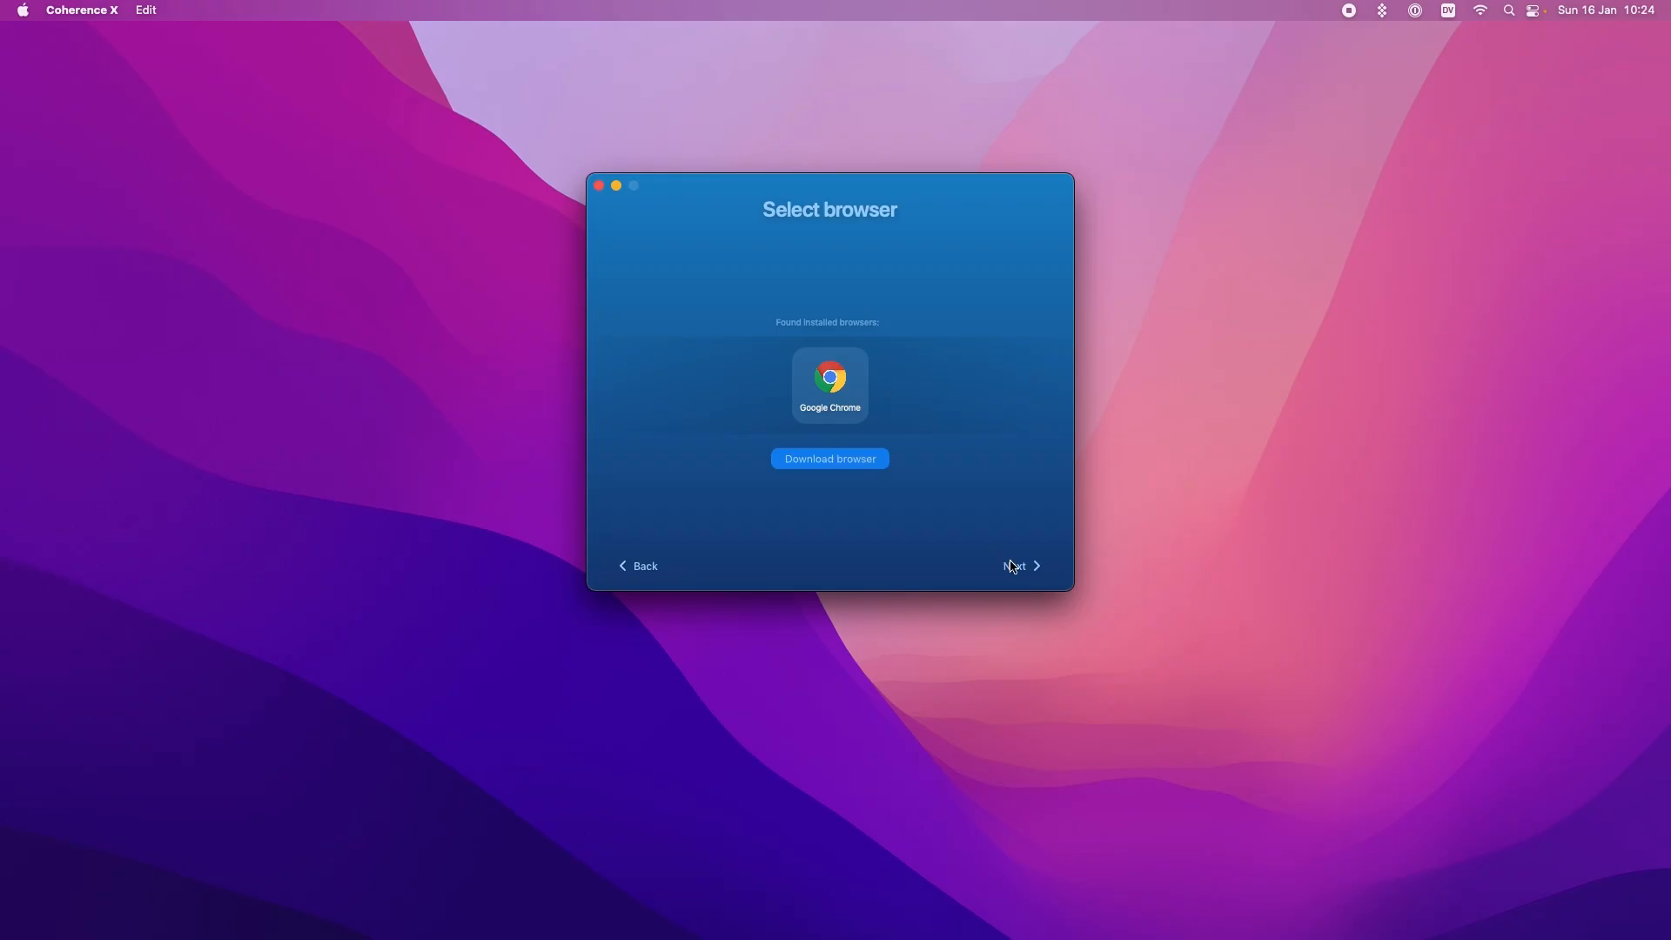
# Step: Keep Google Chrome as the browser and build the Disney Plus app
pyautogui.click(1015, 565)
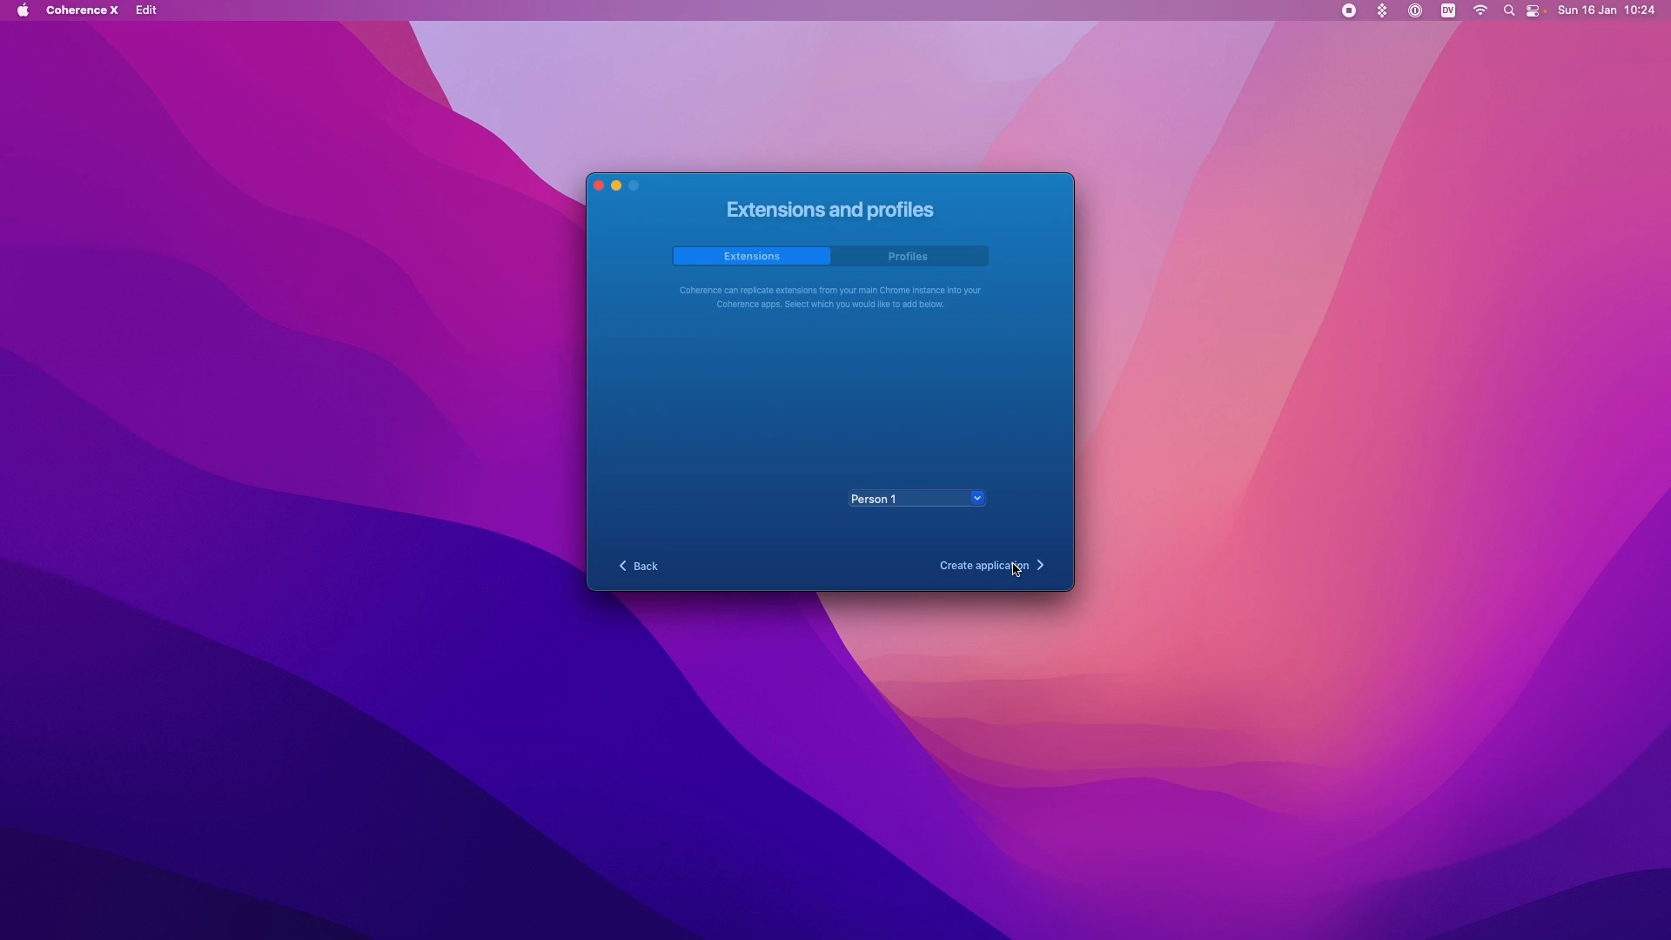
pyautogui.click(985, 565)
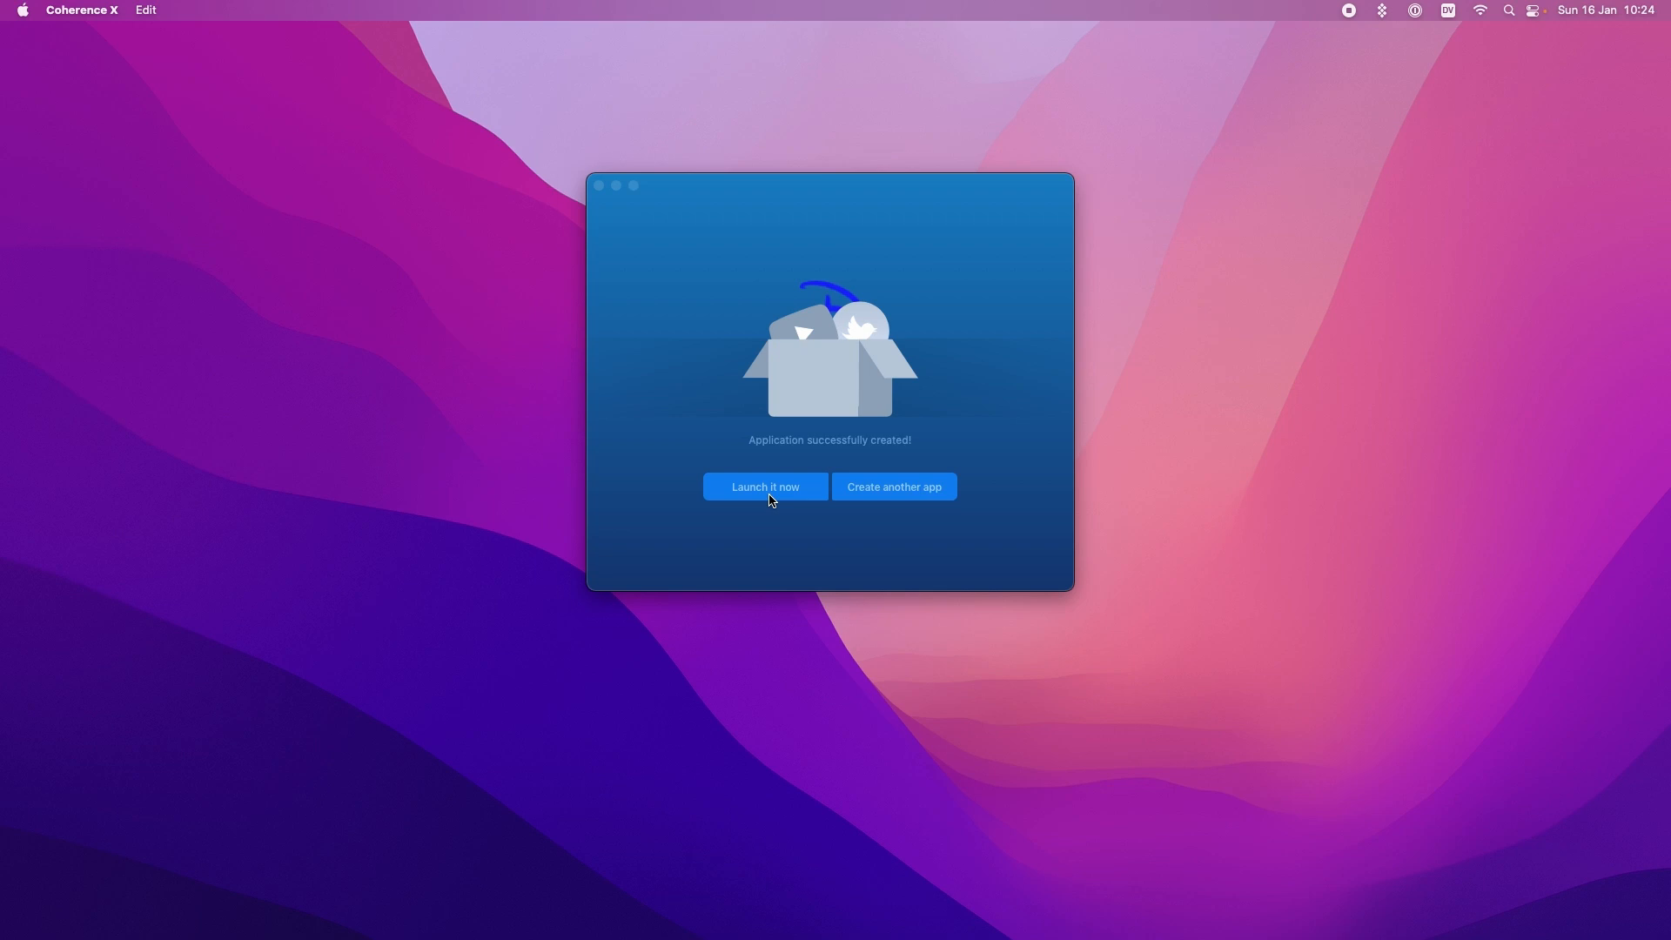
# Step: Launch Disney Plus, dismiss the Chrome update alert, and make it full screen
pyautogui.click(766, 487)
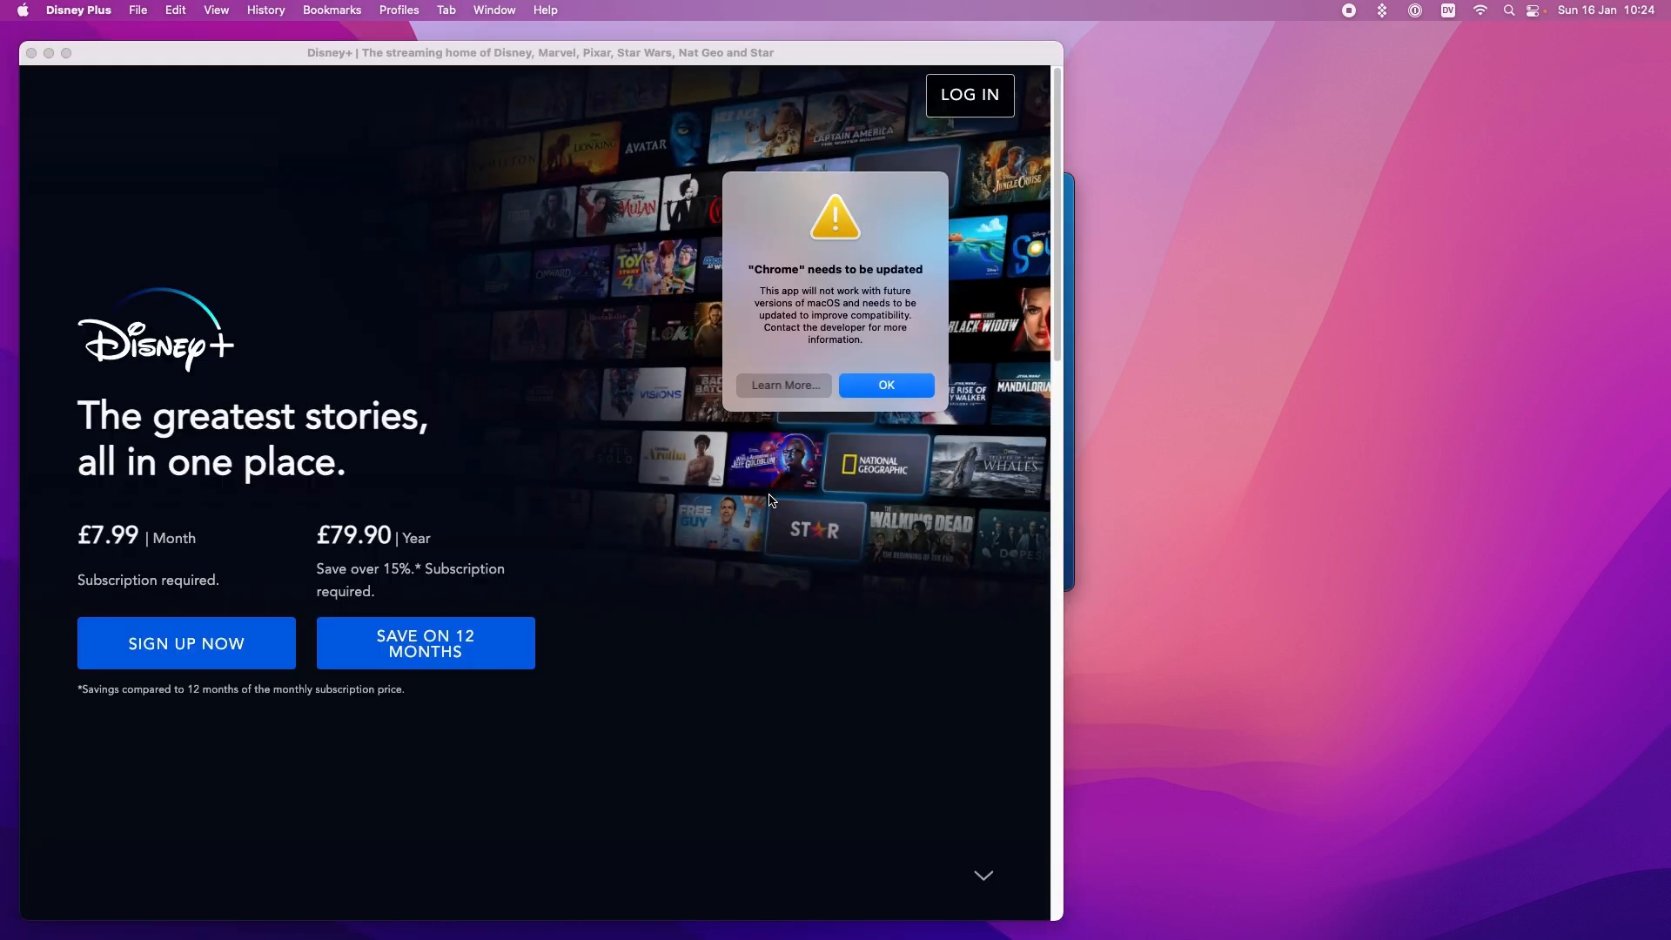
pyautogui.click(886, 384)
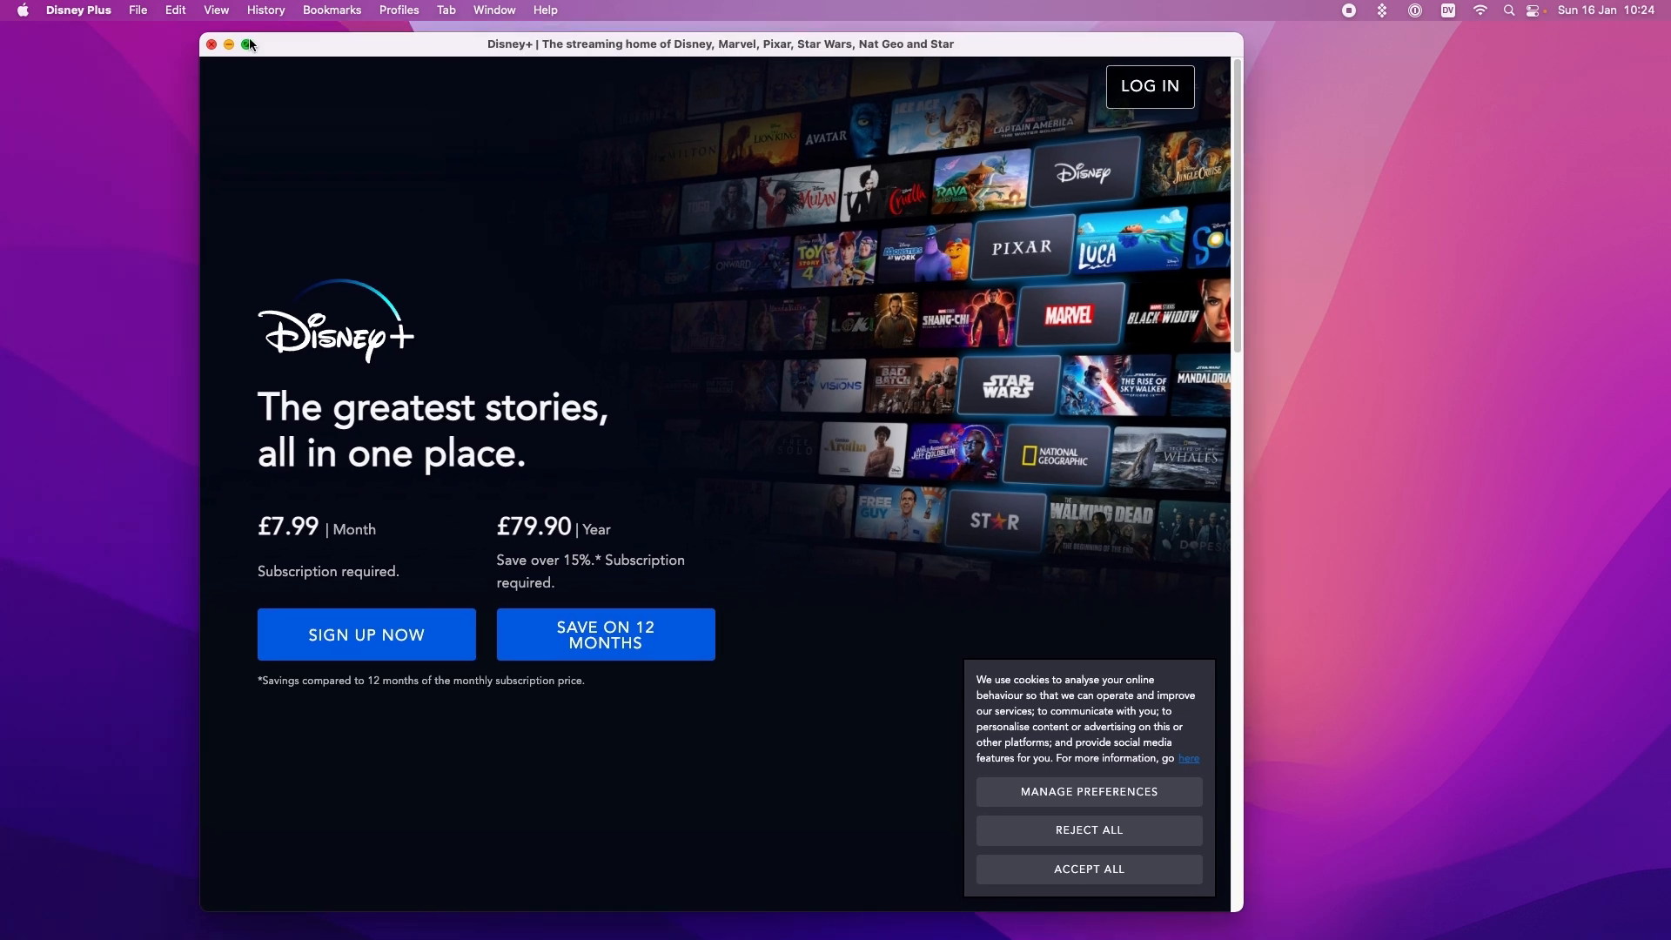
pyautogui.click(245, 44)
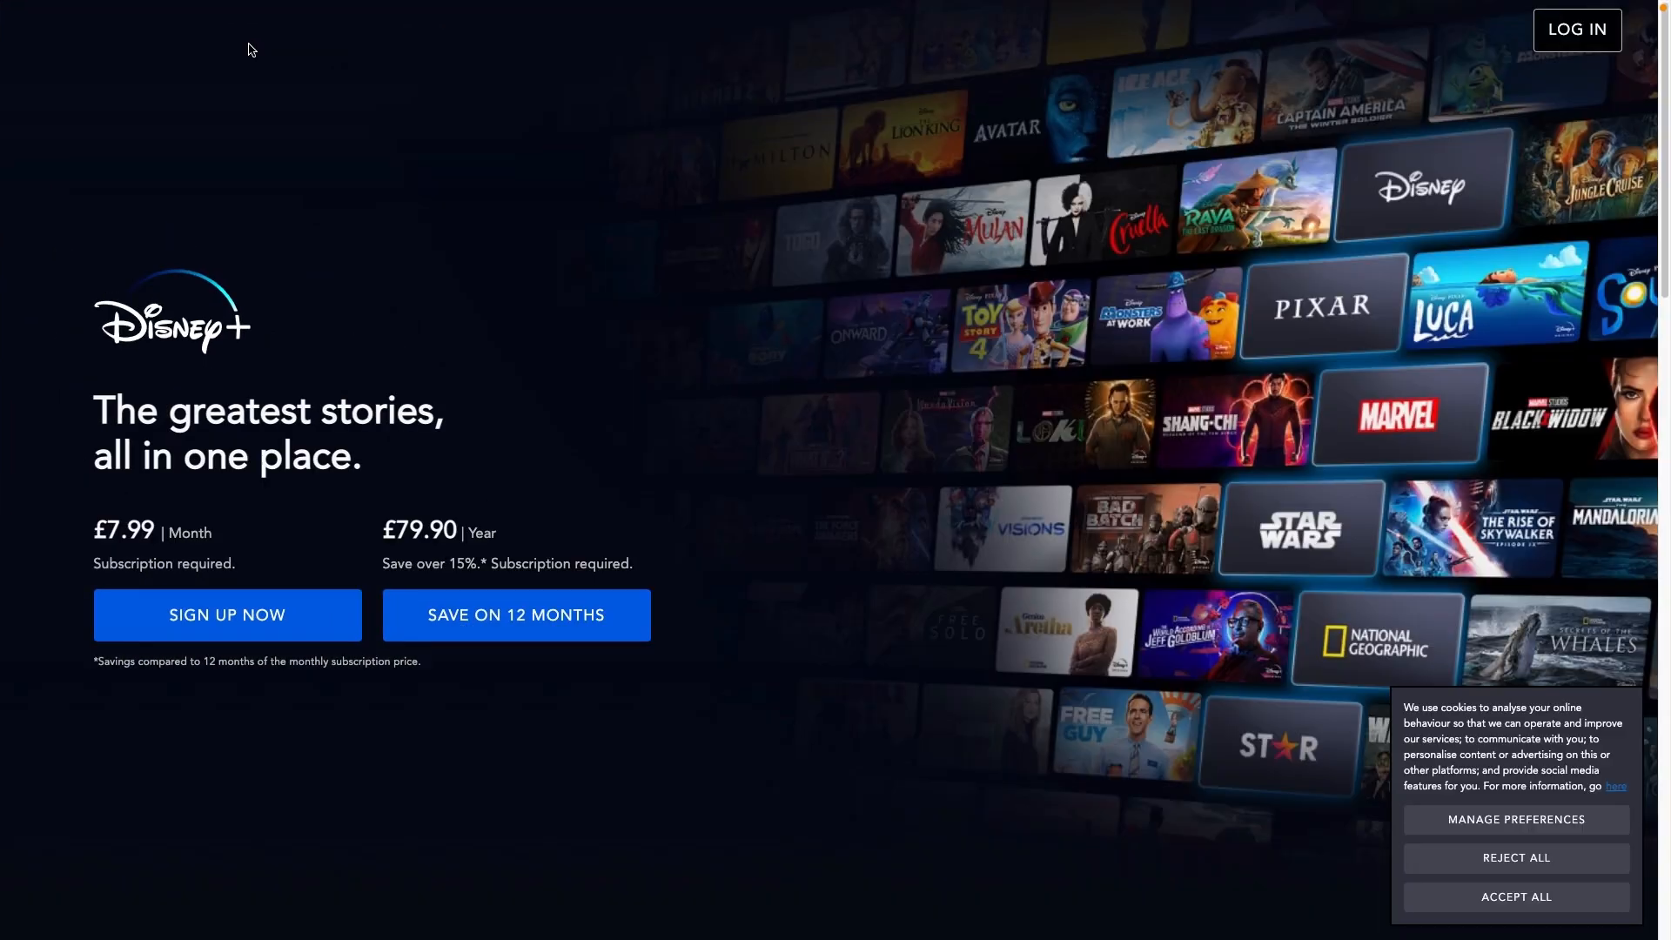